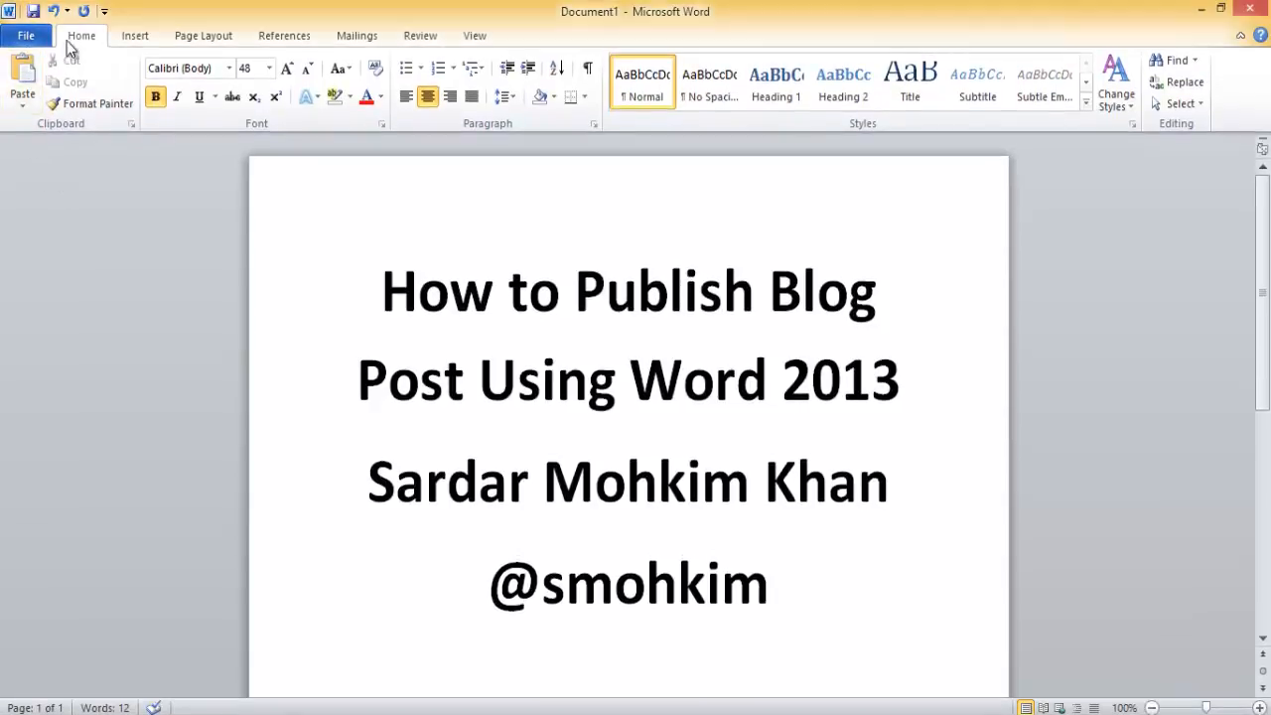
- Create a new document from the Blog post template via File > New
{"action": "left_click", "coordinate": [25, 36]}
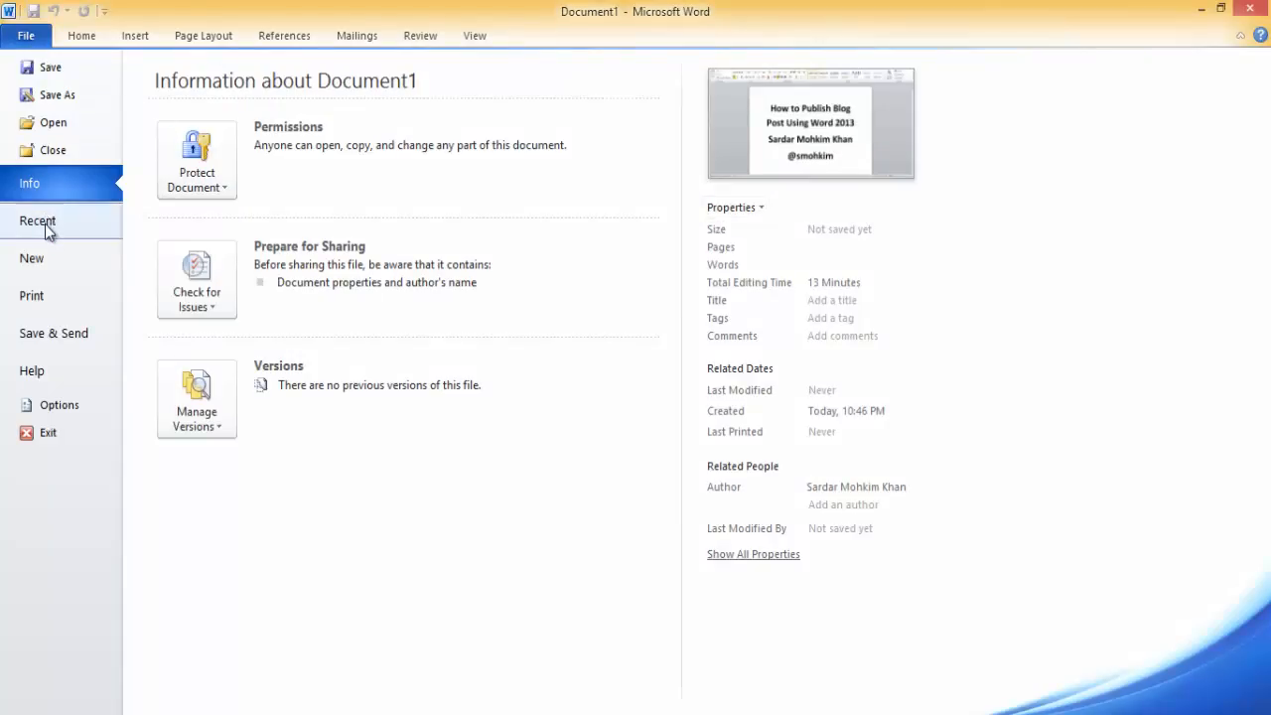
{"action": "left_click", "coordinate": [32, 259]}
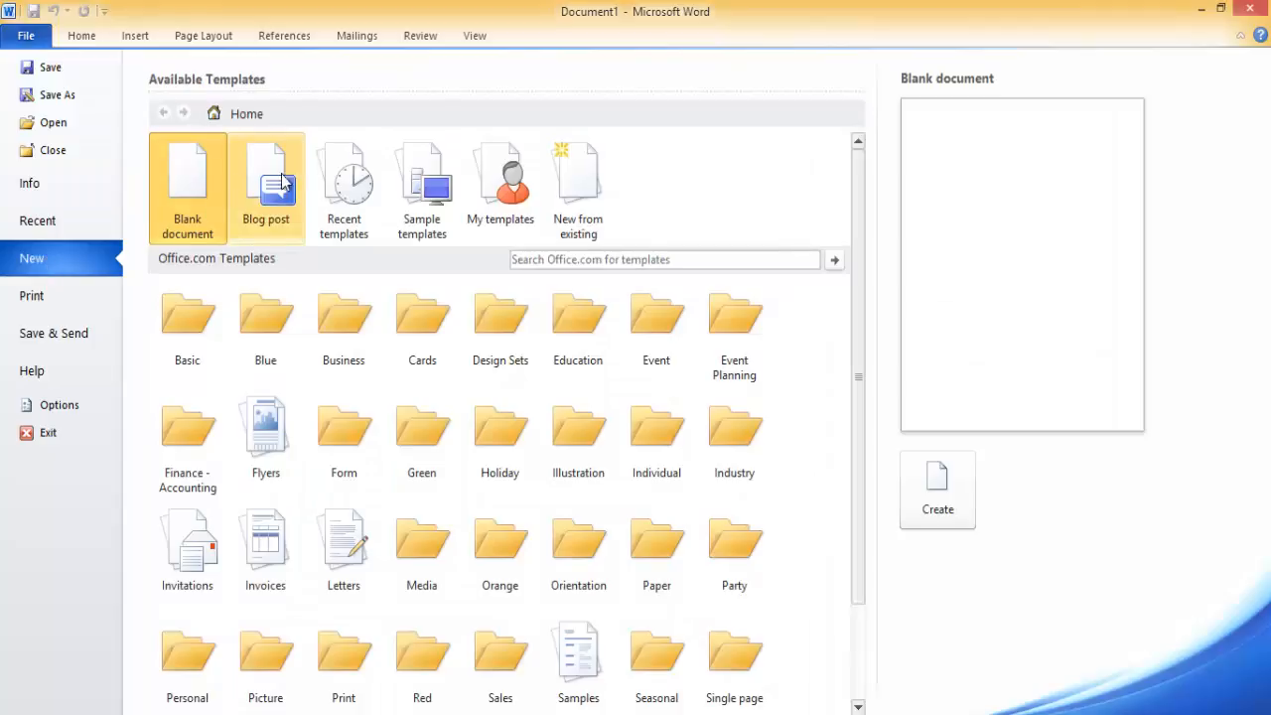
{"action": "mouse_move", "coordinate": [278, 209]}
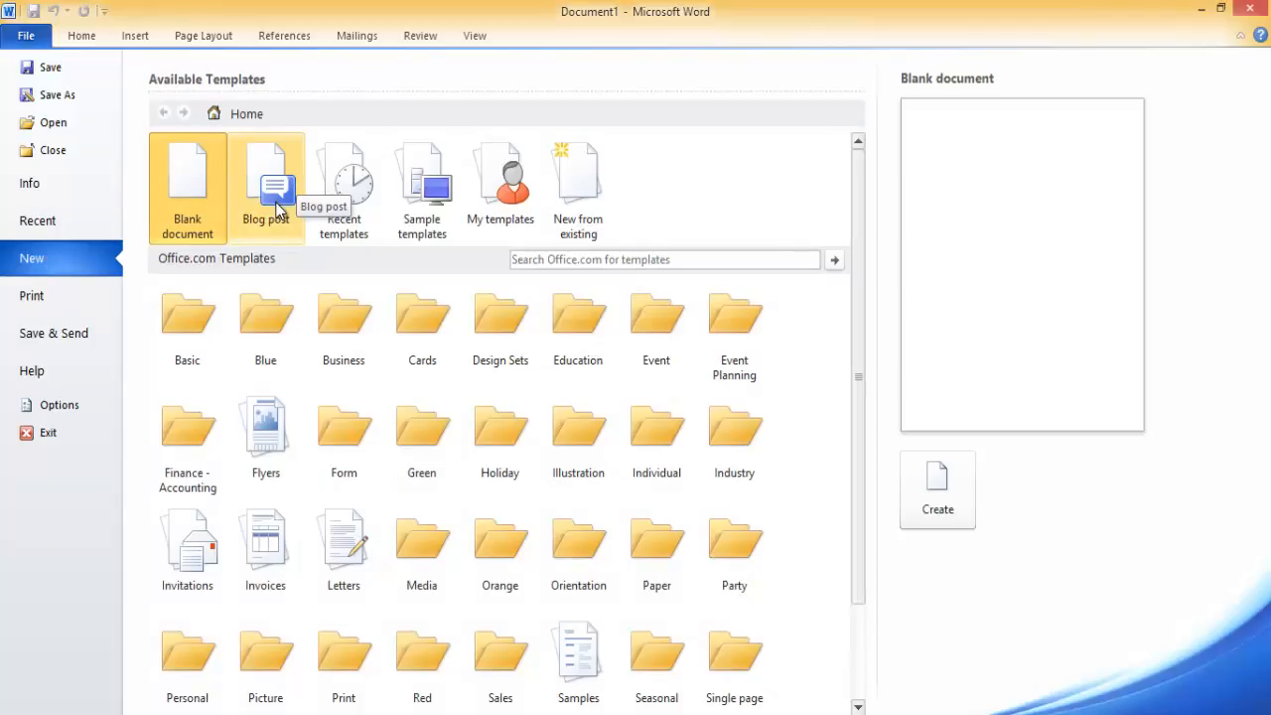
{"action": "left_click", "coordinate": [266, 178]}
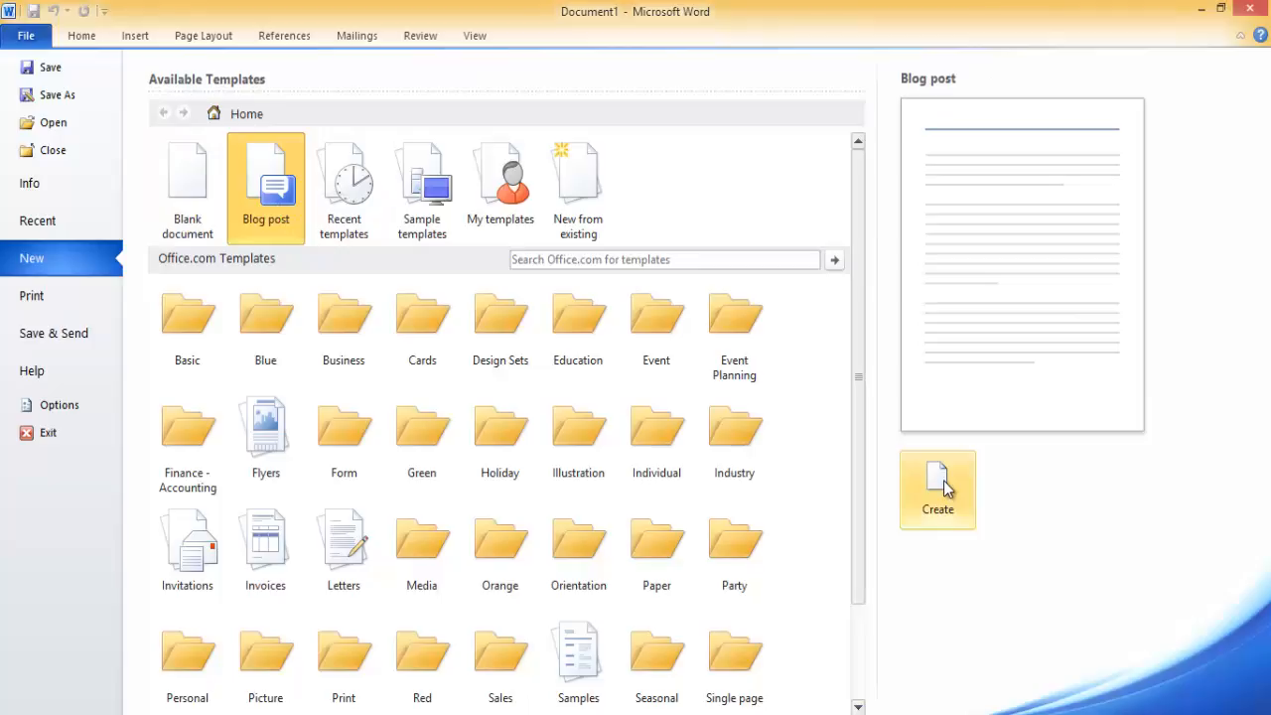
{"action": "left_click", "coordinate": [938, 489]}
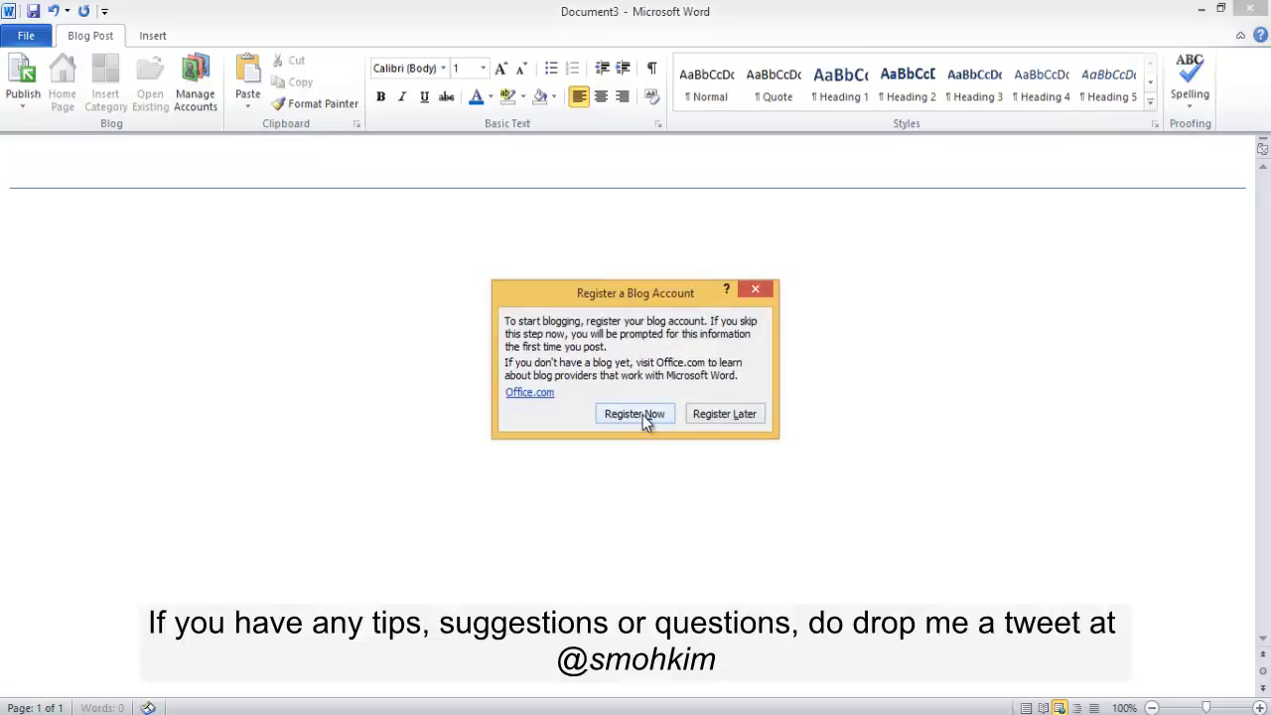
- Choose Register Now and select WordPress as the provider, continuing to account details
{"action": "left_click", "coordinate": [633, 413]}
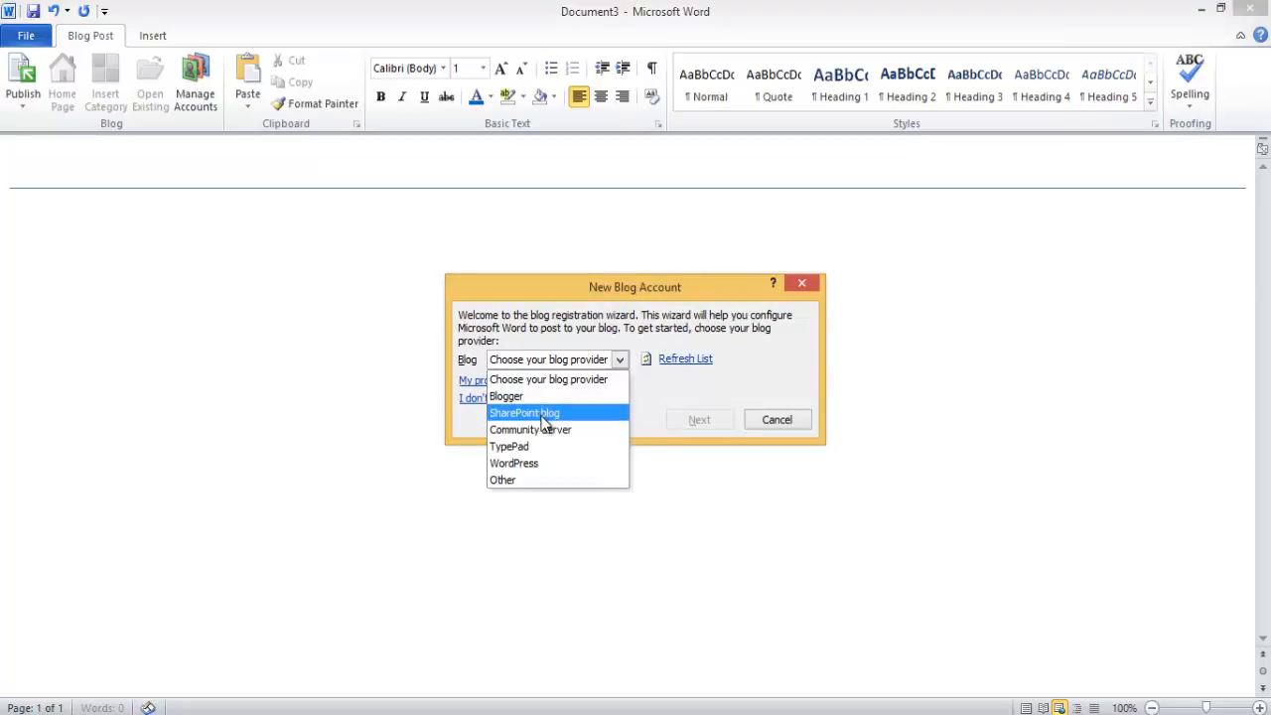
{"action": "mouse_move", "coordinate": [530, 429]}
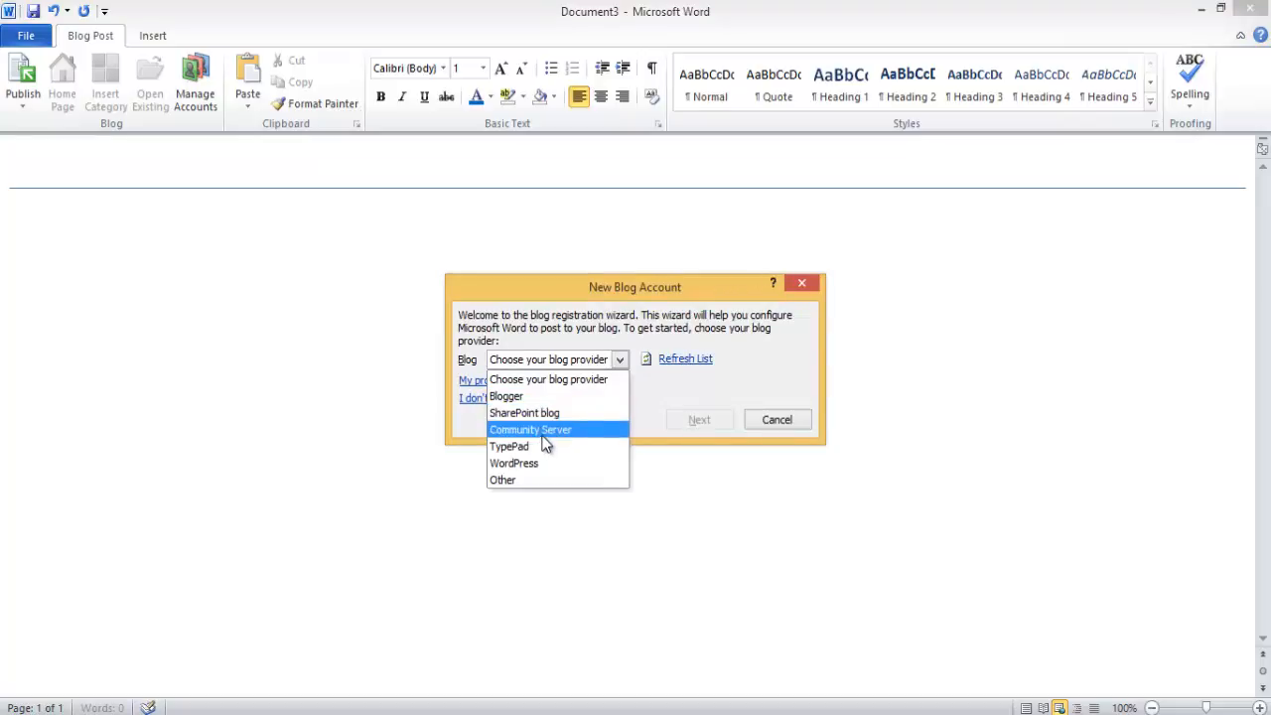
{"action": "mouse_move", "coordinate": [580, 449]}
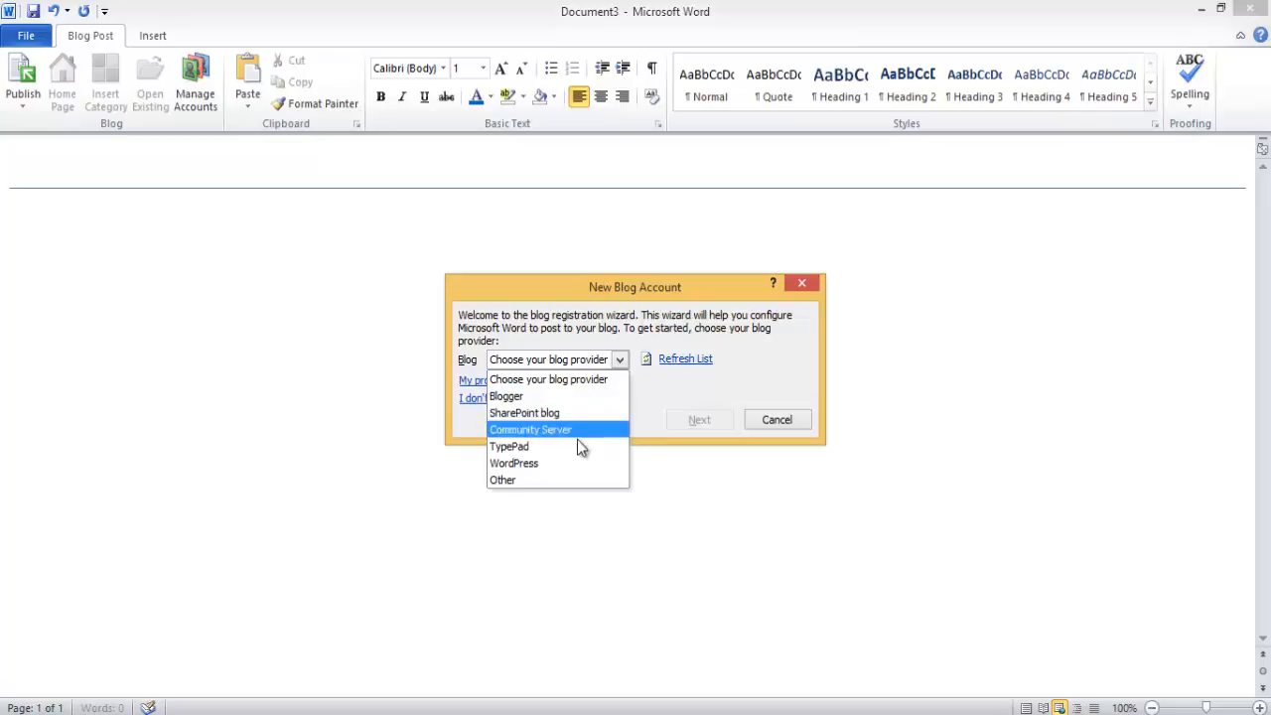
{"action": "mouse_move", "coordinate": [528, 480]}
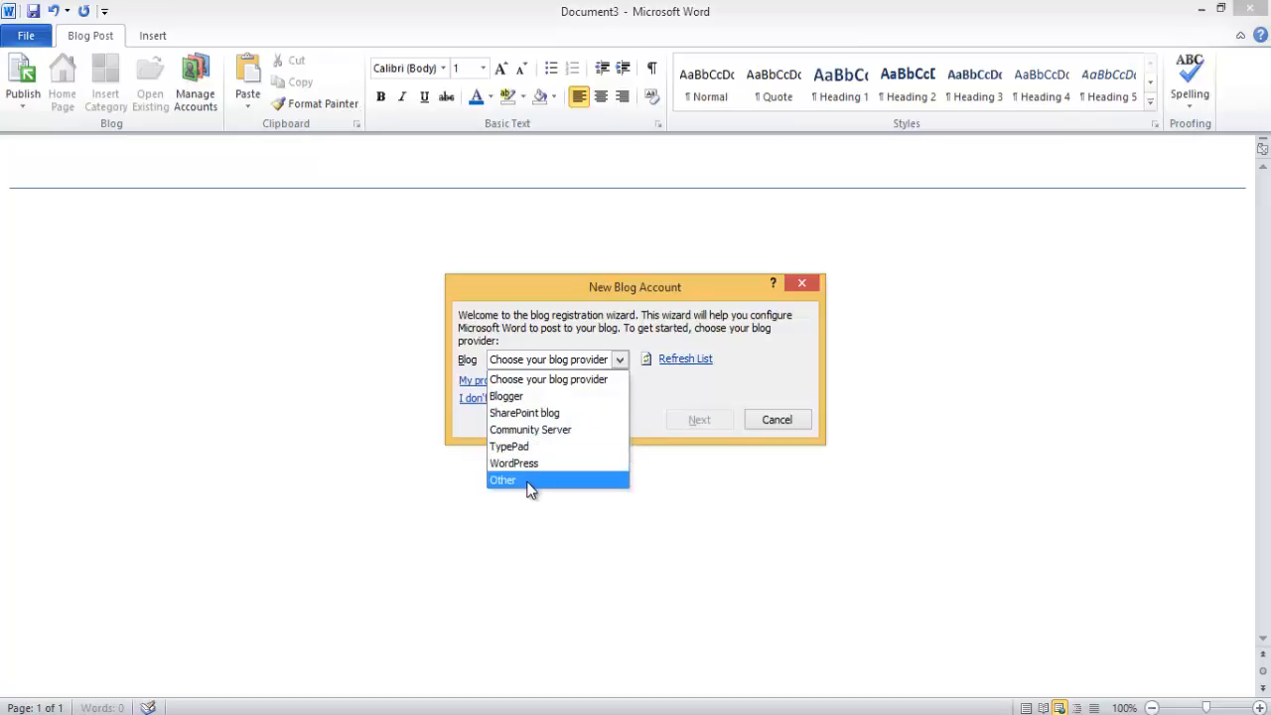
{"action": "mouse_move", "coordinate": [544, 471]}
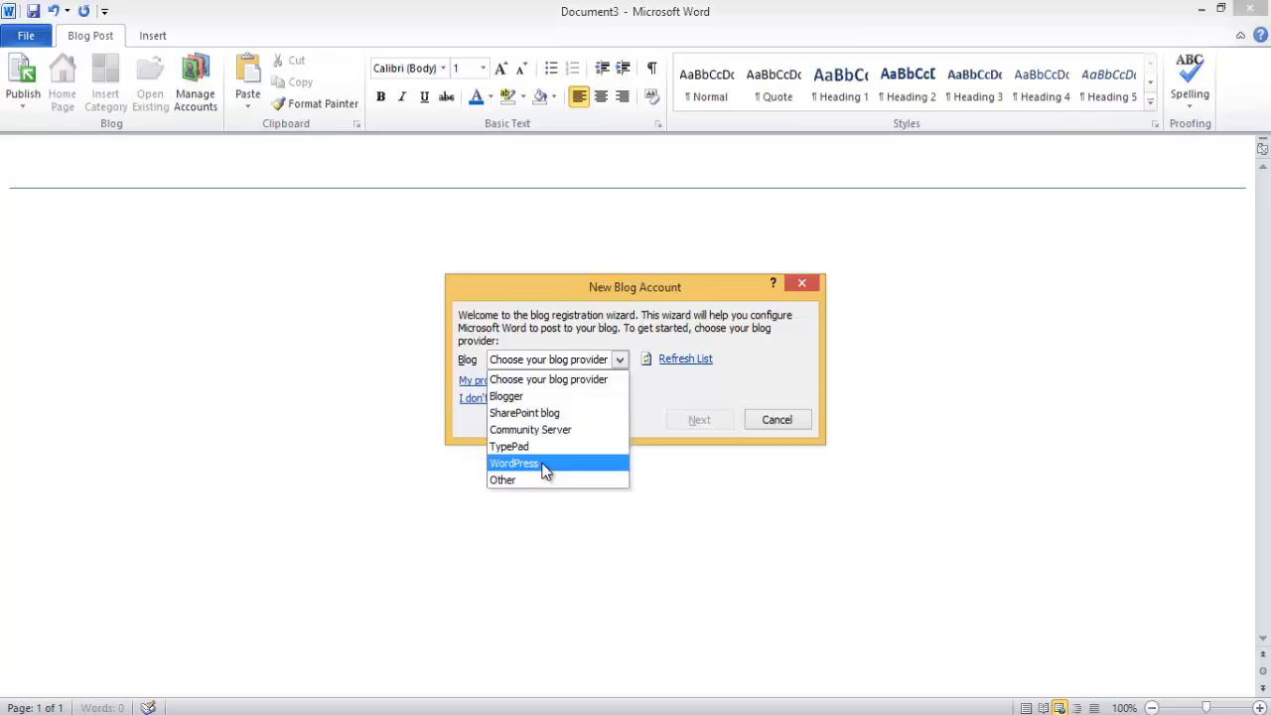
{"action": "left_click", "coordinate": [512, 463]}
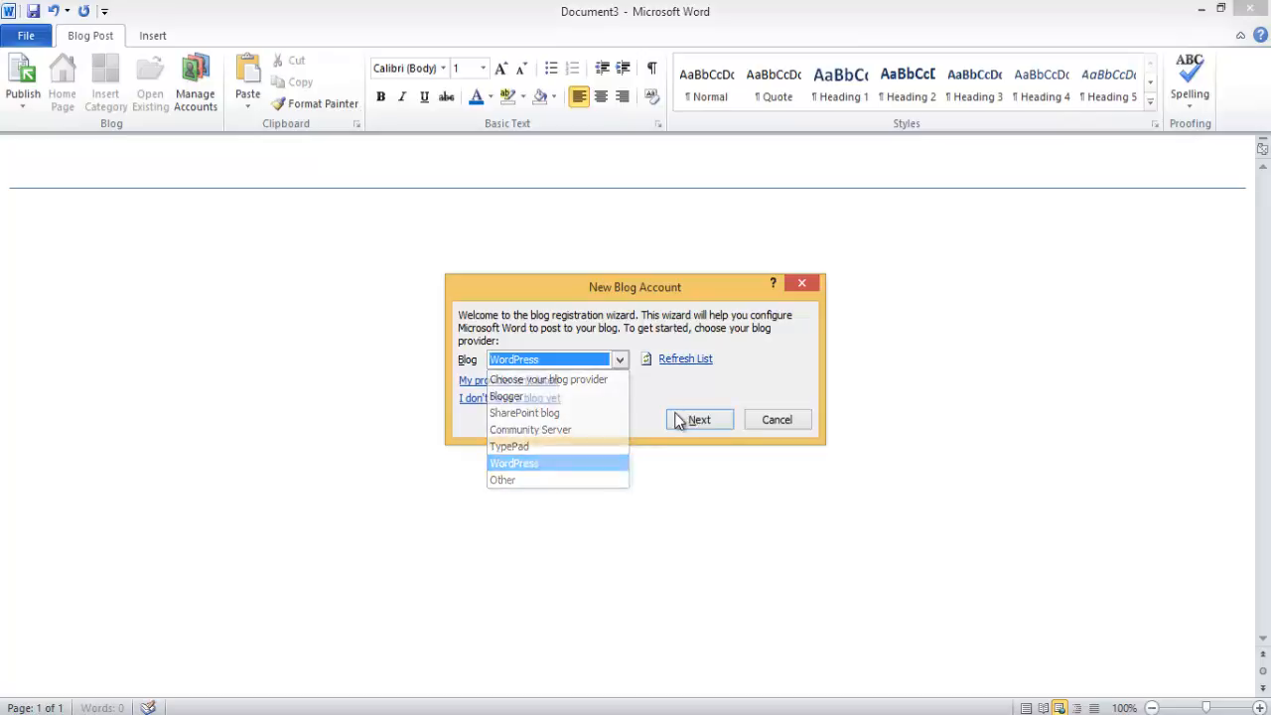
{"action": "left_click", "coordinate": [700, 419]}
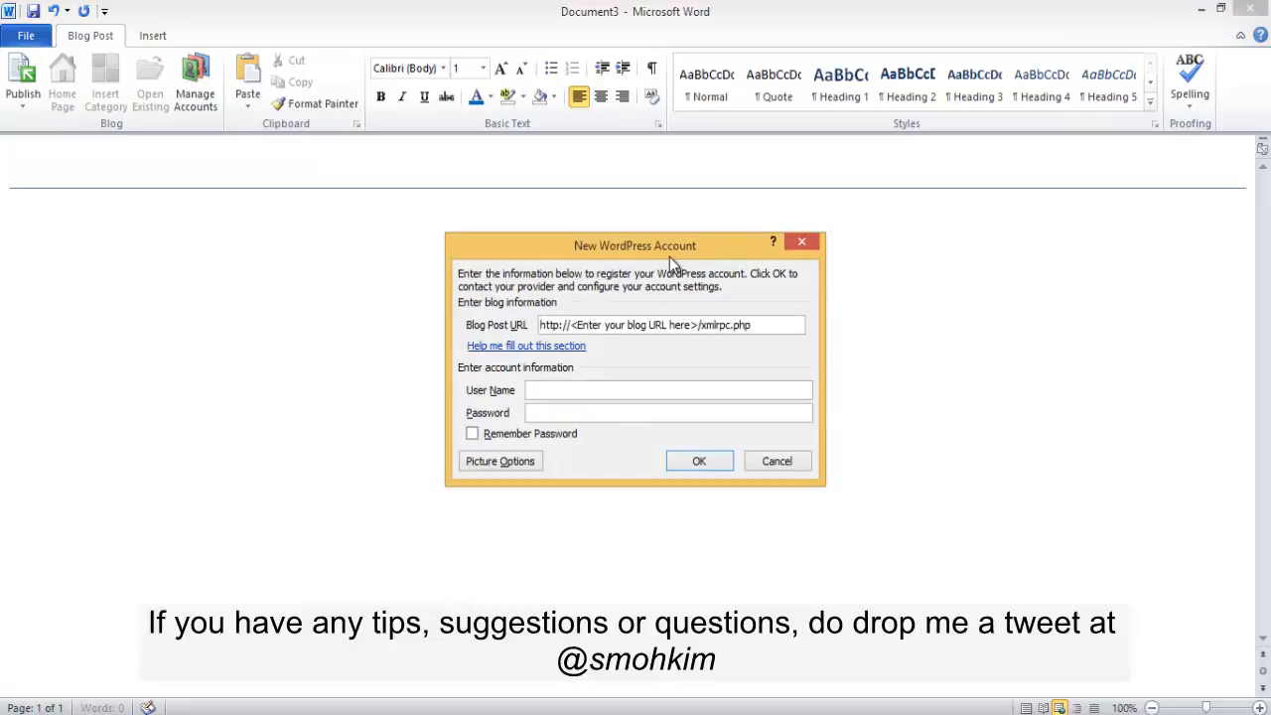
{"action": "mouse_move", "coordinate": [616, 290]}
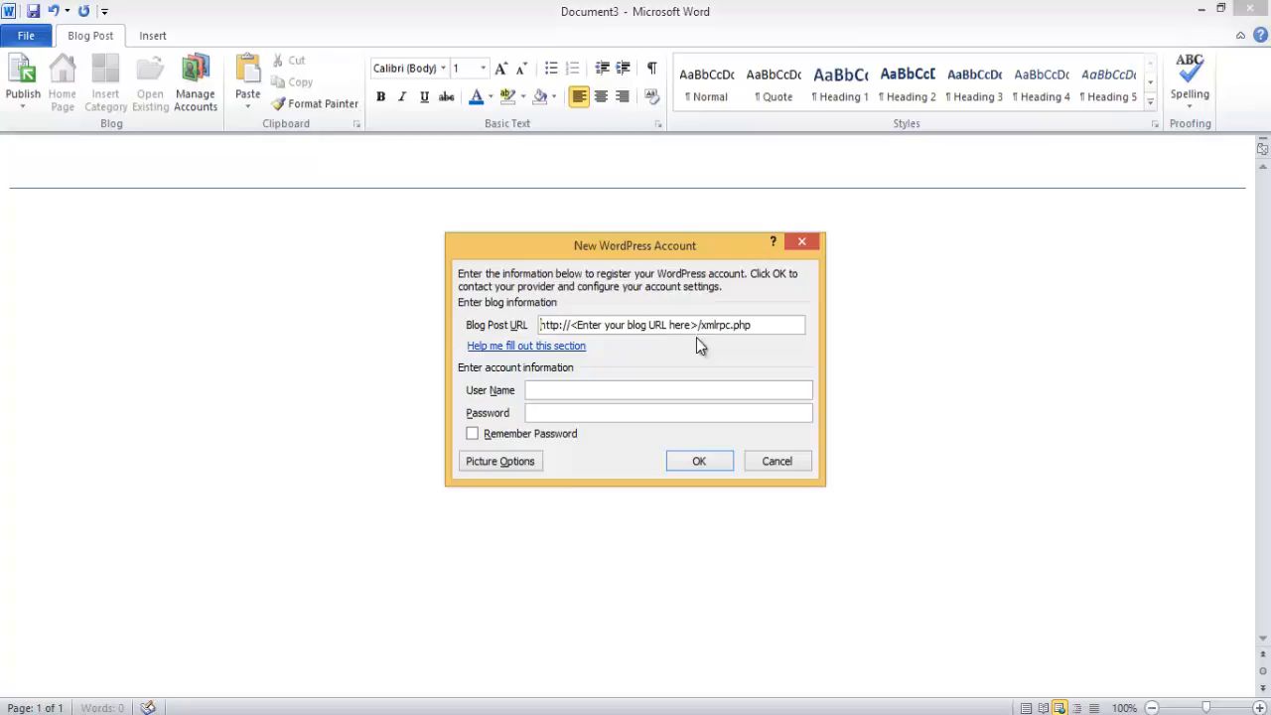
{"action": "double_click", "coordinate": [632, 326]}
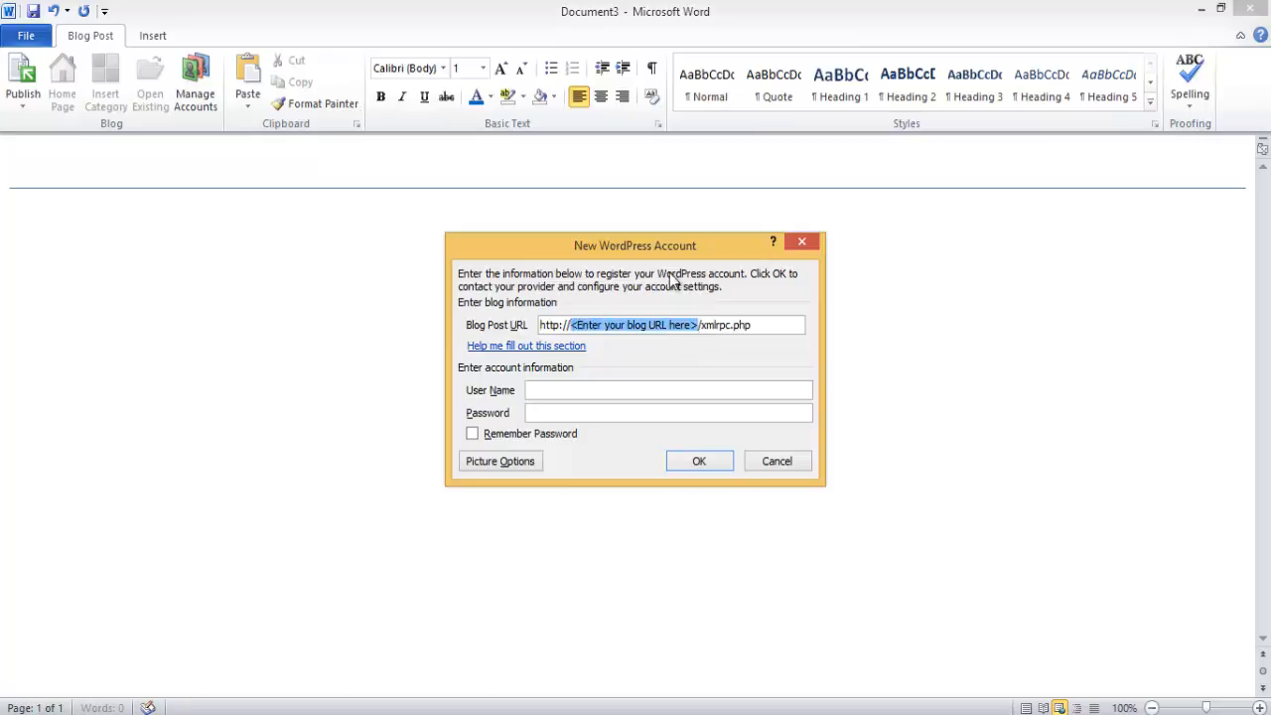
{"action": "type", "text": "ww/xmlrpc.php"}
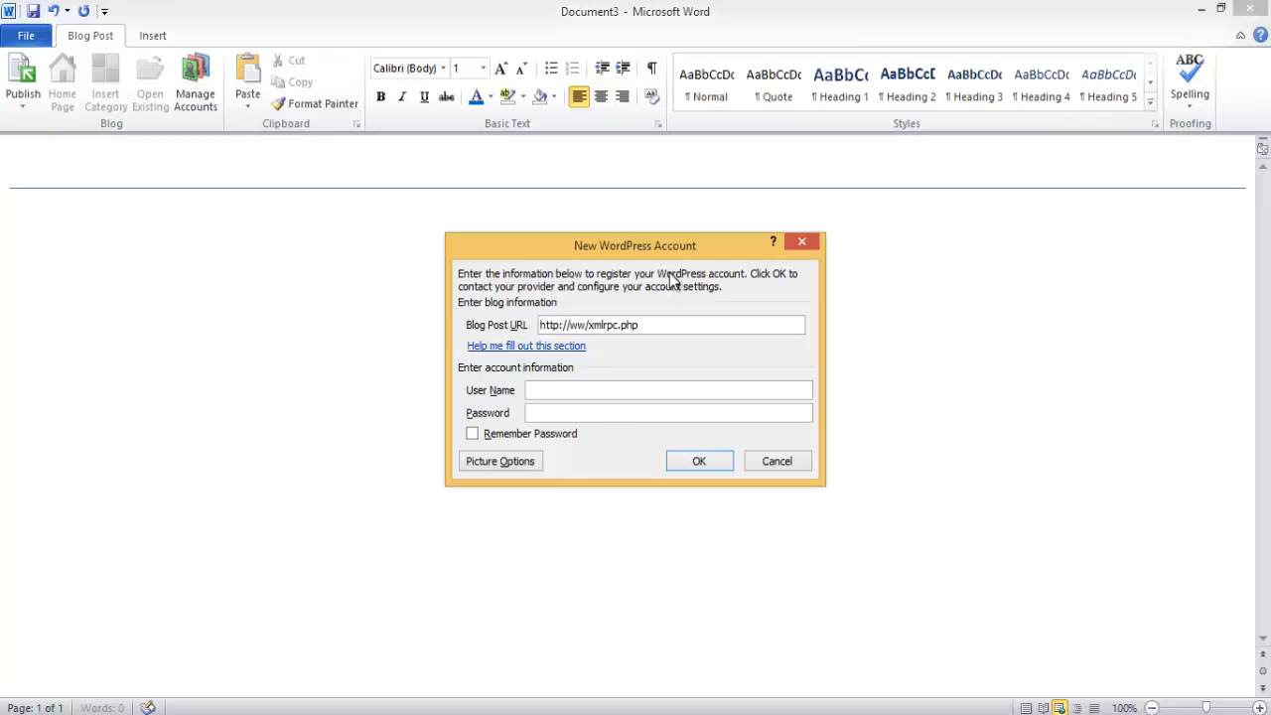
{"action": "type", "text": "www."}
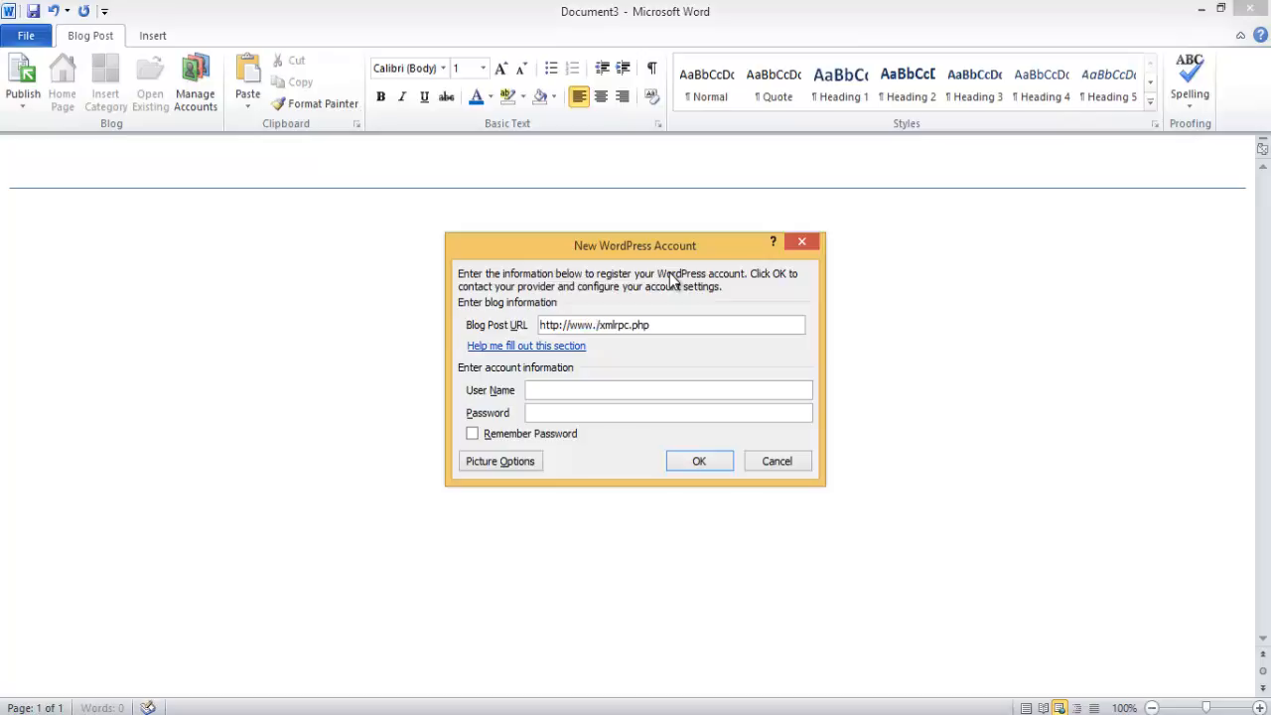
{"action": "type", "text": "blogdit.com"}
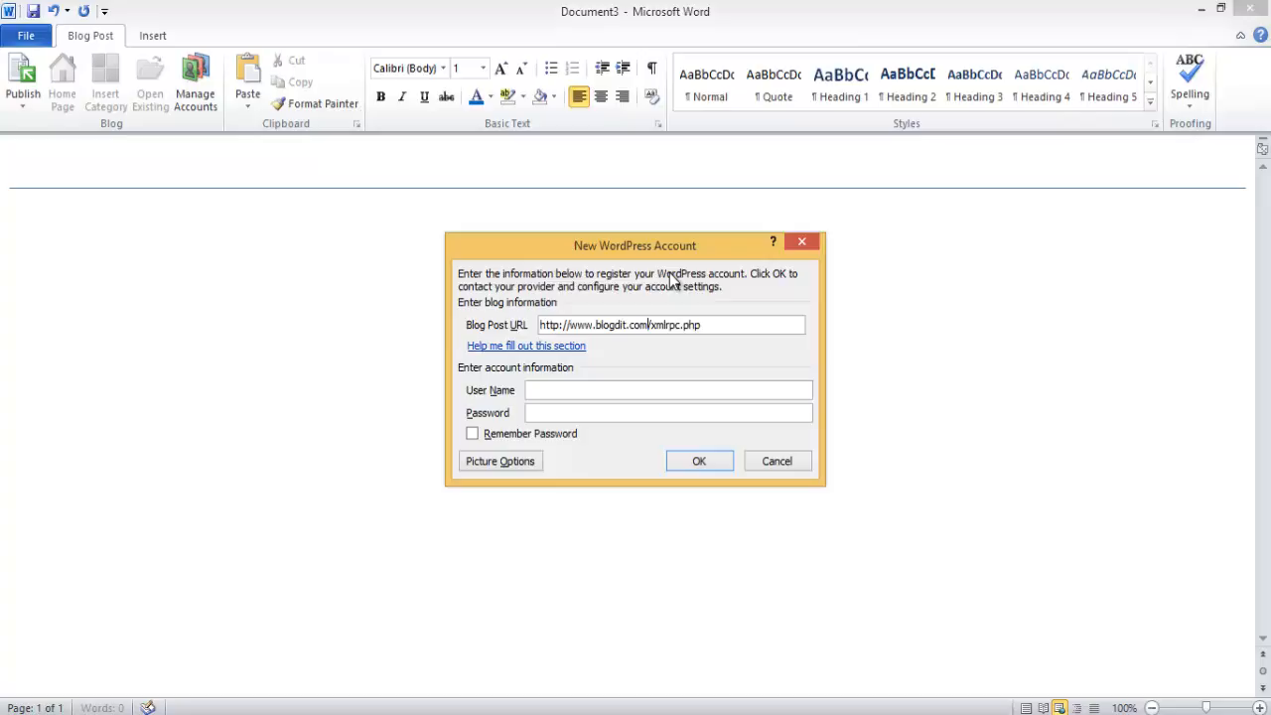
{"action": "type", "text": "smohkim"}
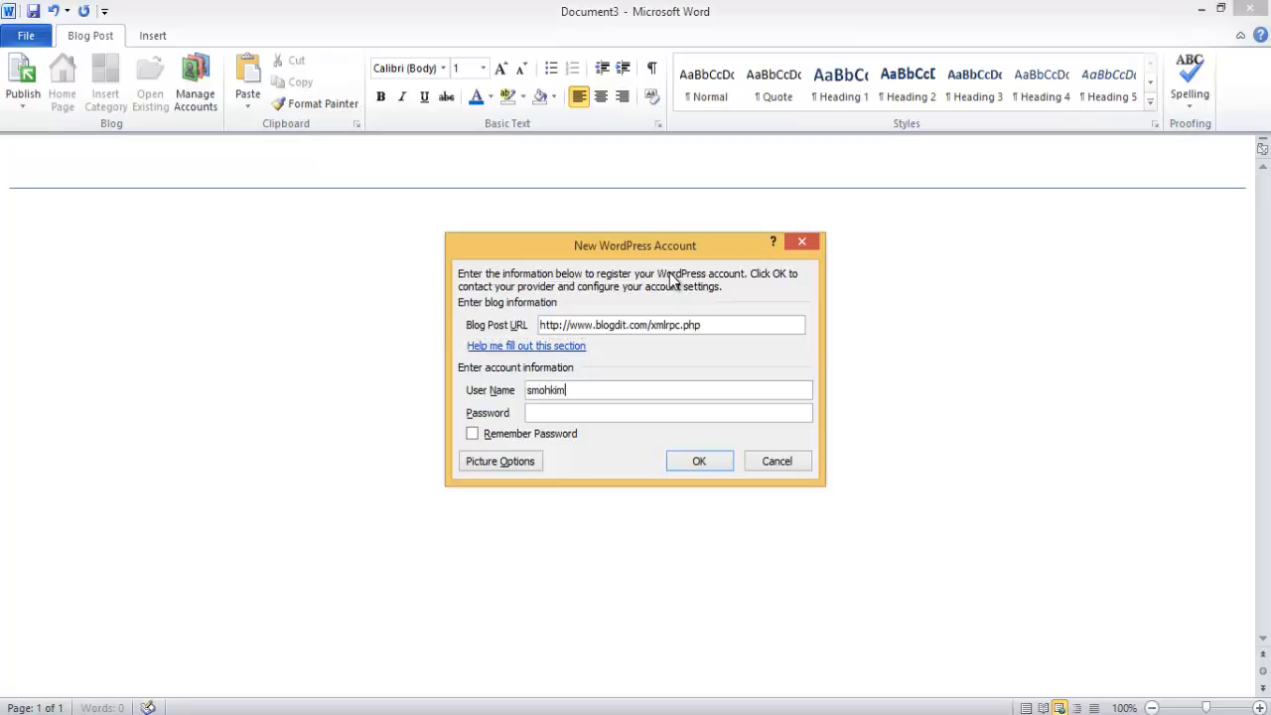
{"action": "type", "text": "**"}
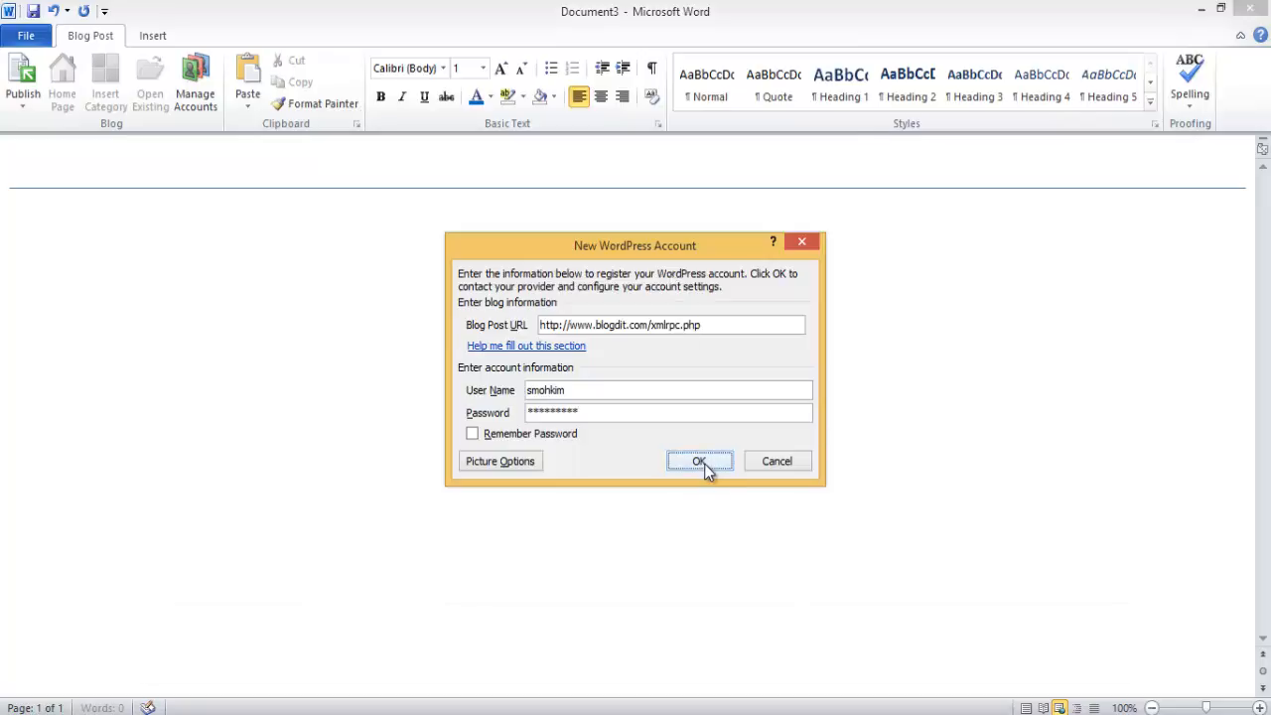
{"action": "left_click", "coordinate": [699, 460]}
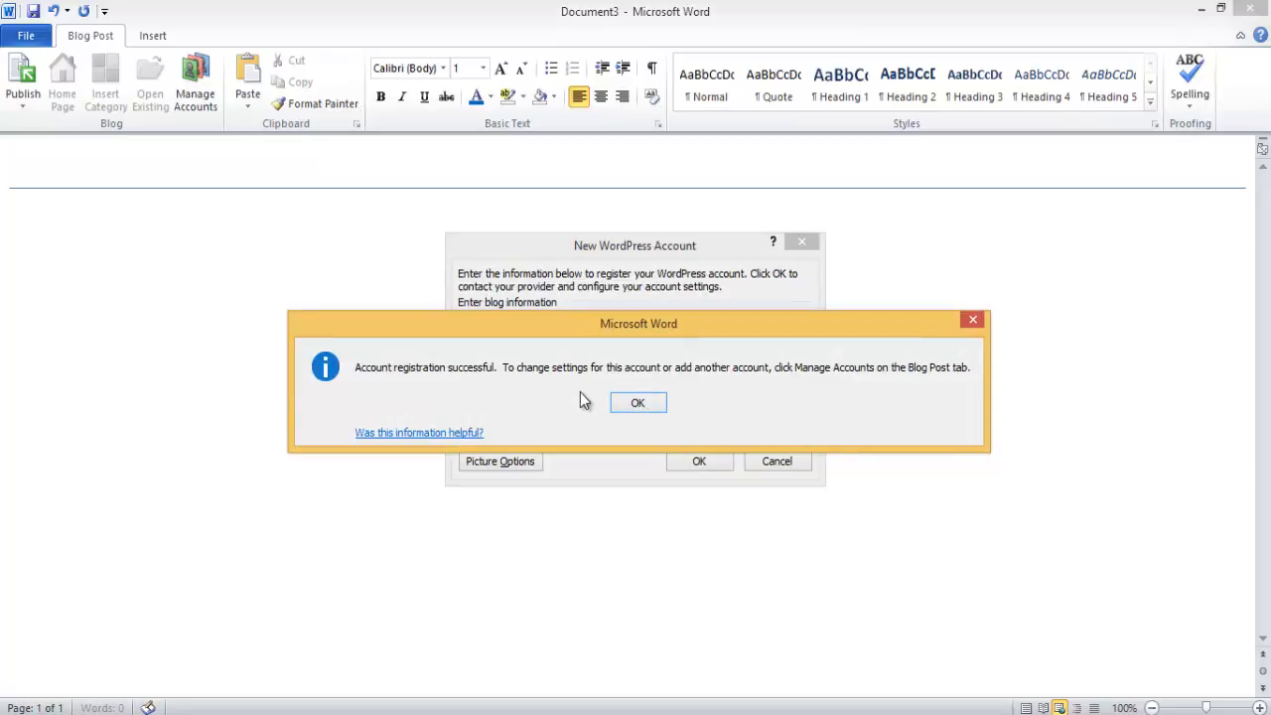
{"action": "mouse_move", "coordinate": [870, 387]}
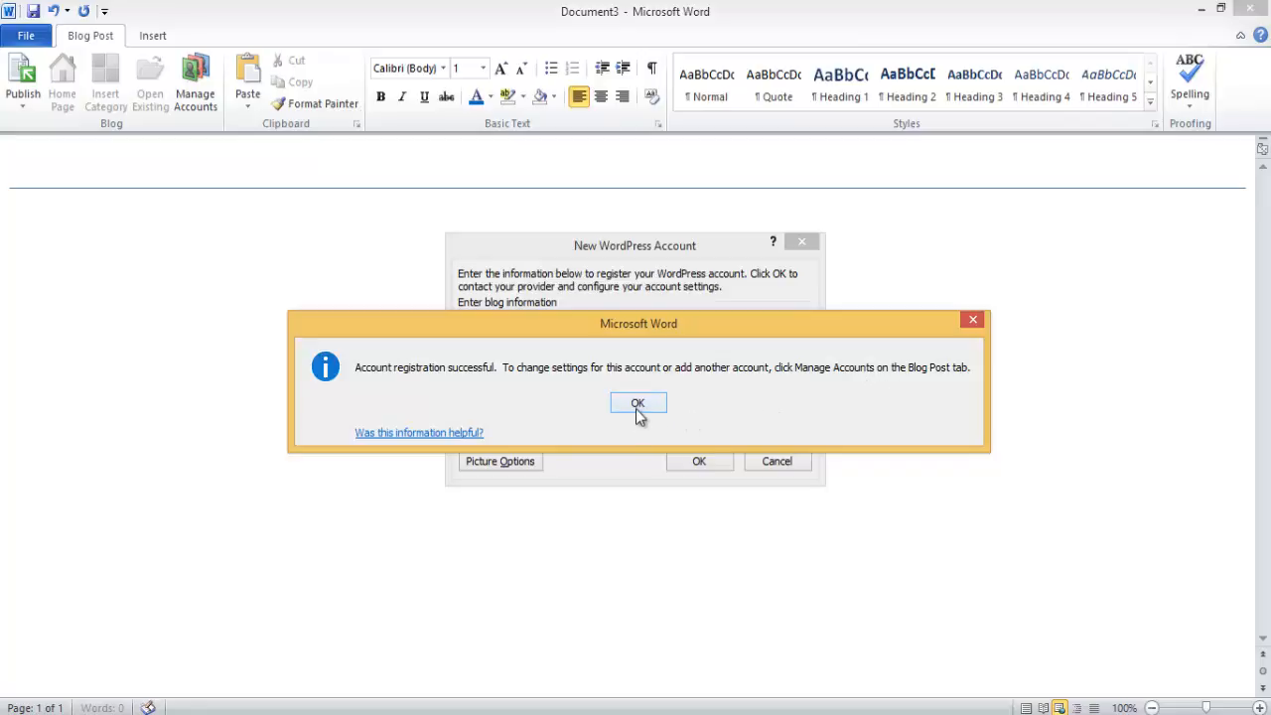
{"action": "left_click", "coordinate": [637, 401]}
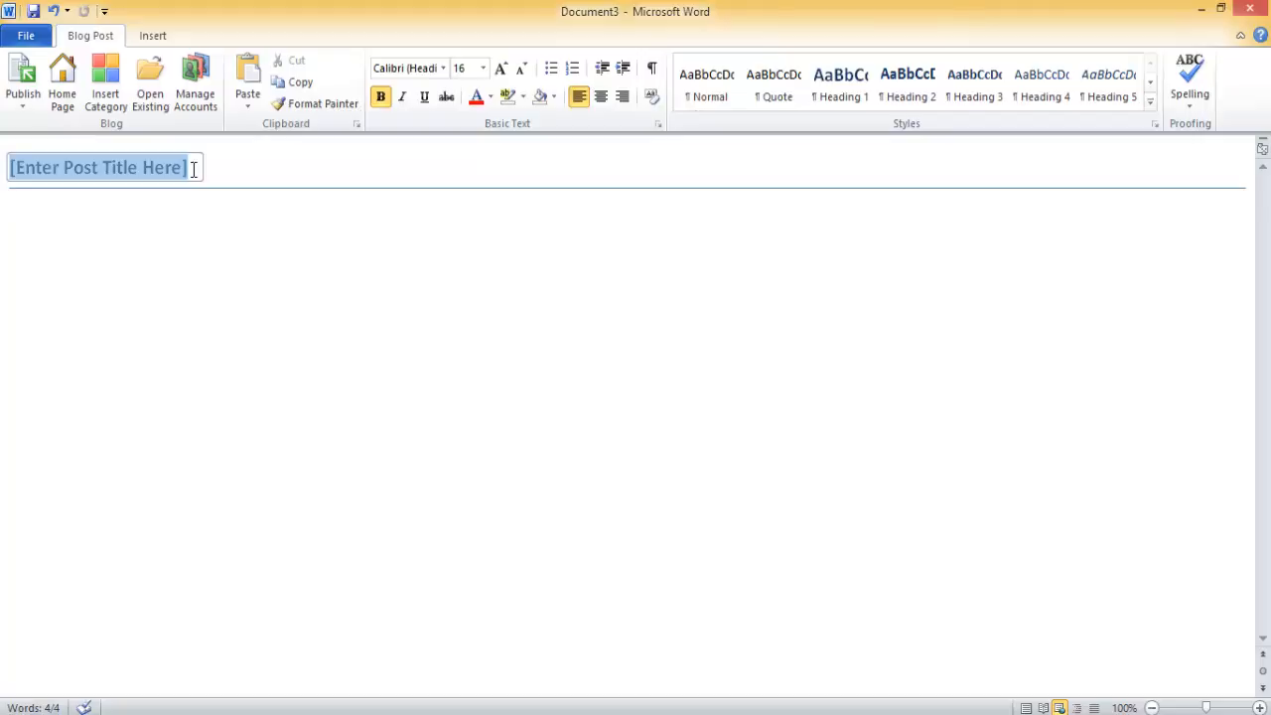
- Enter the title 'How to Publish A Blog Post Using Word 2013 on WordPress' and body 'This is a test post!'
{"action": "type", "text": "How to Publ"}
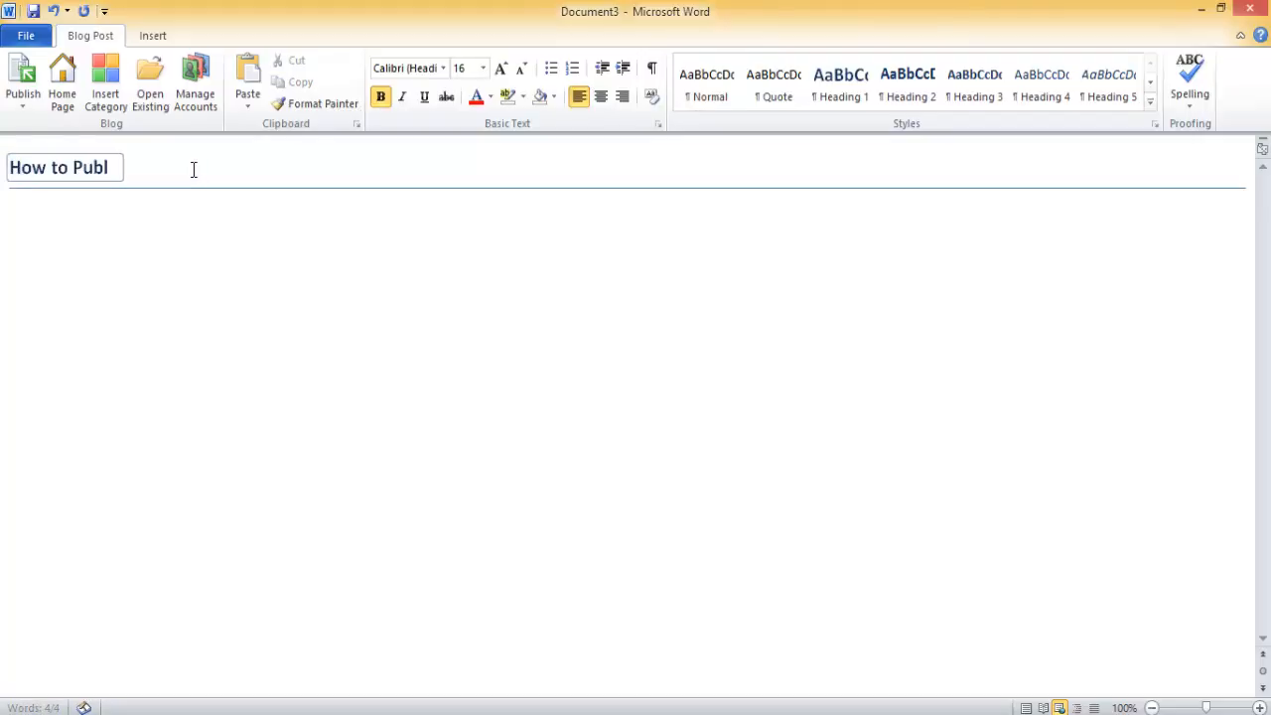
{"action": "type", "text": "ish A Blog Post Using Word 2"}
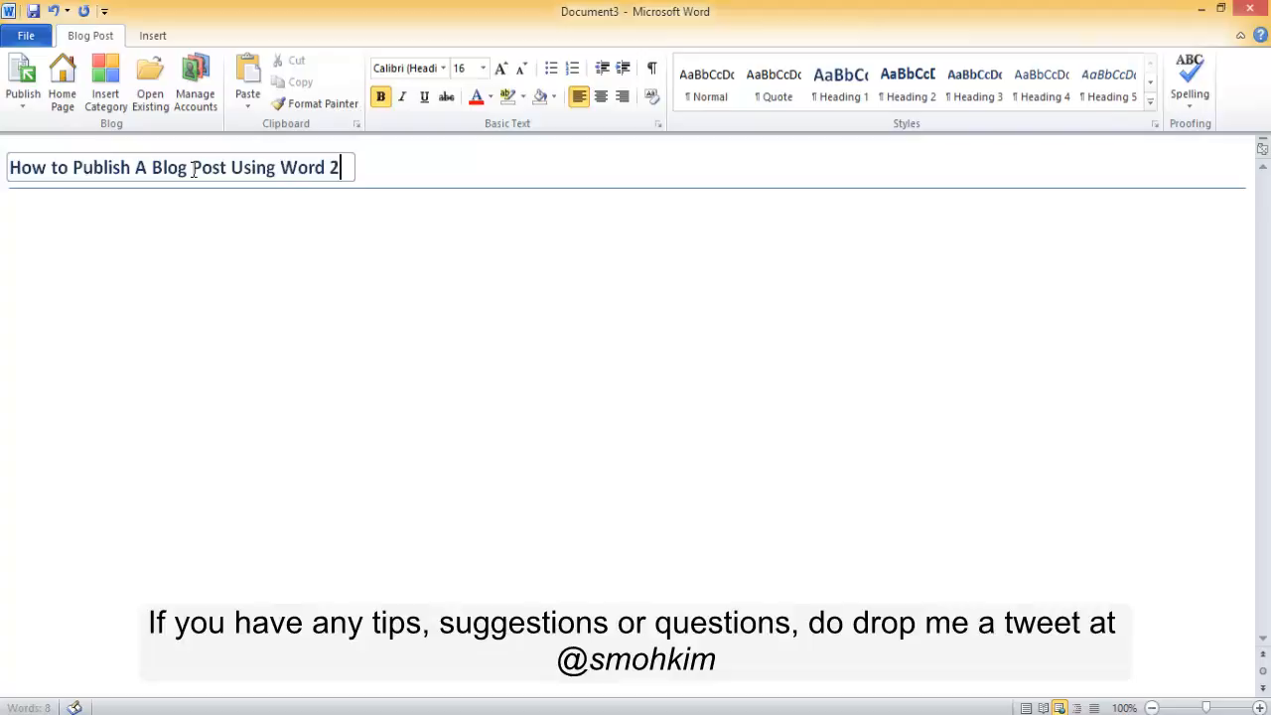
{"action": "type", "text": "013 on WordPress"}
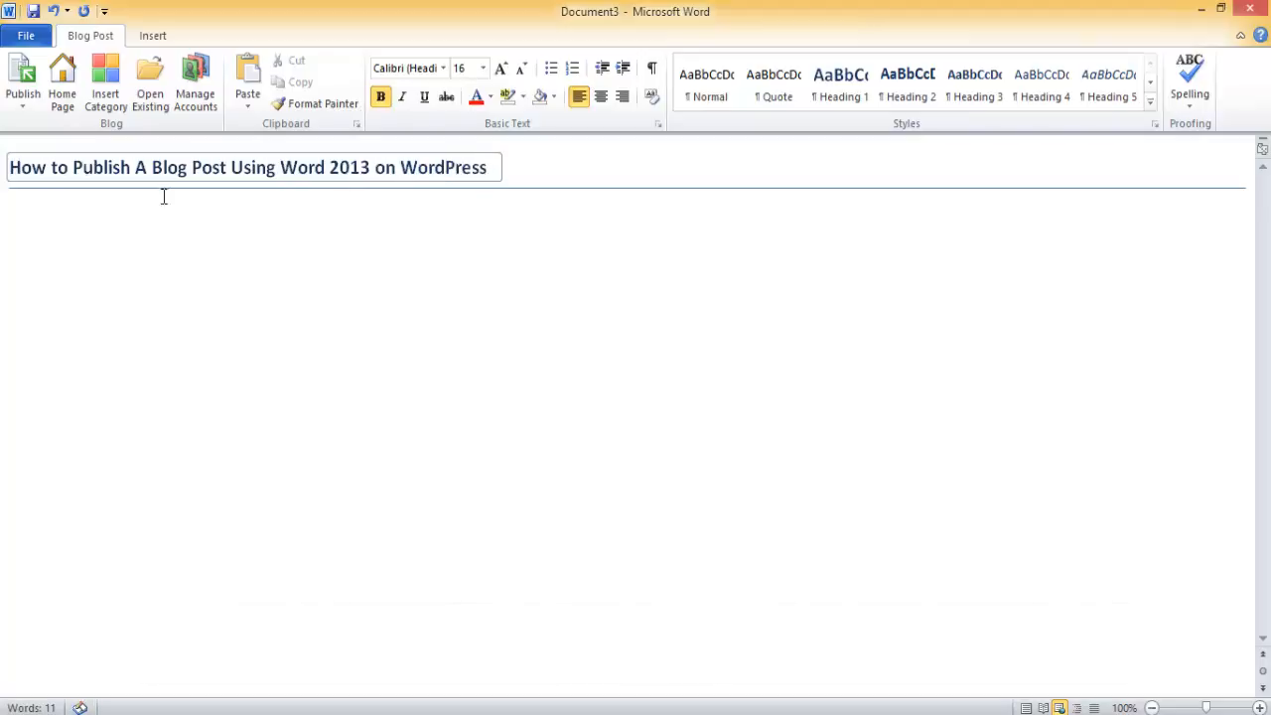
{"action": "type", "text": "This i"}
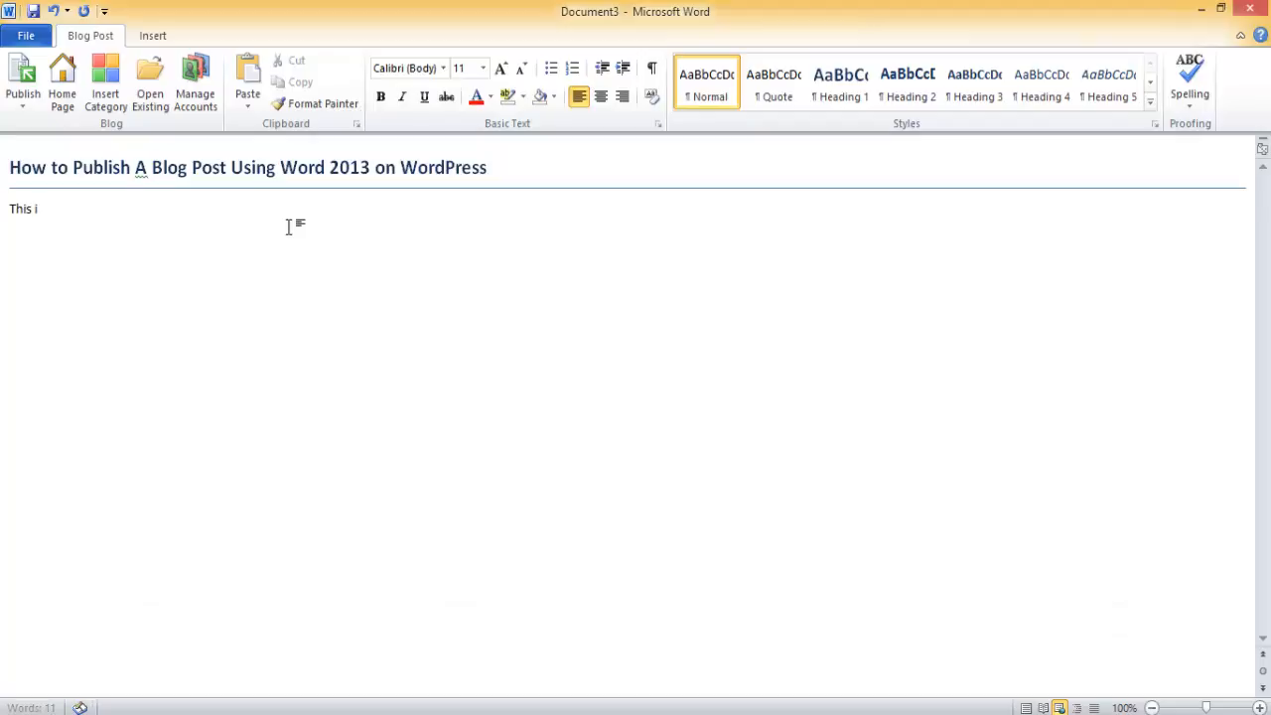
{"action": "type", "text": "s"}
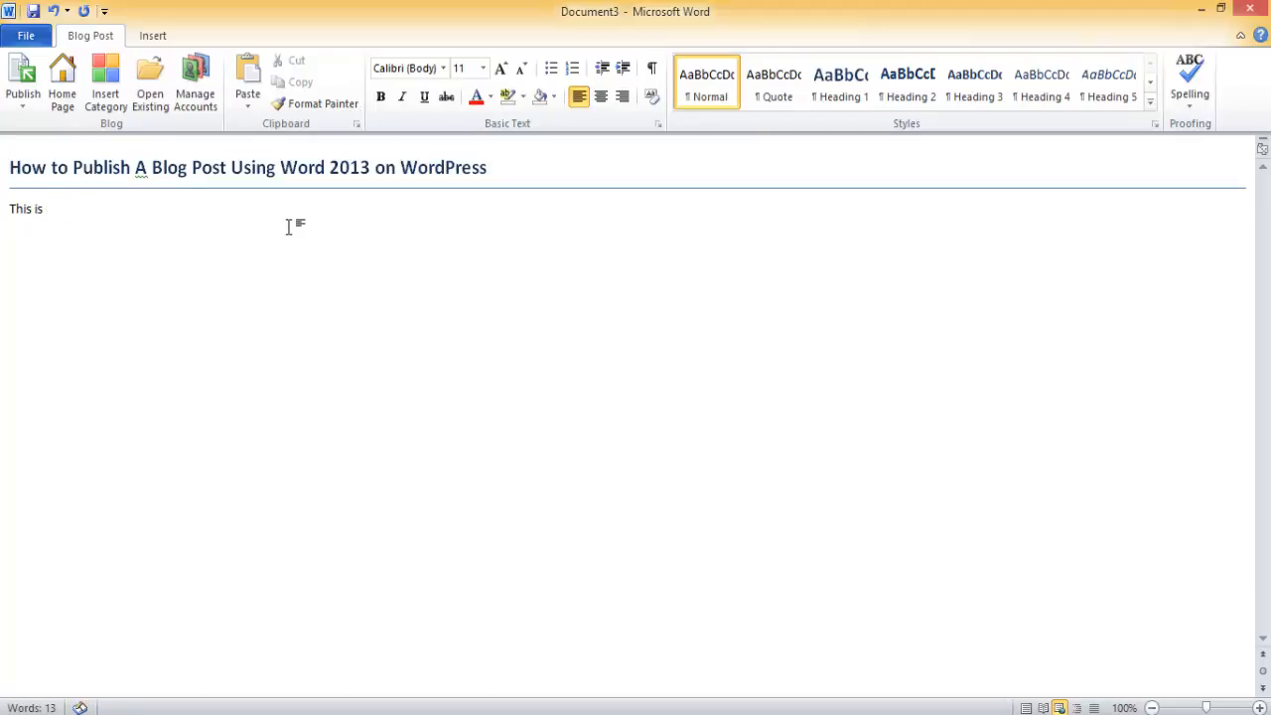
{"action": "type", "text": "a test post"}
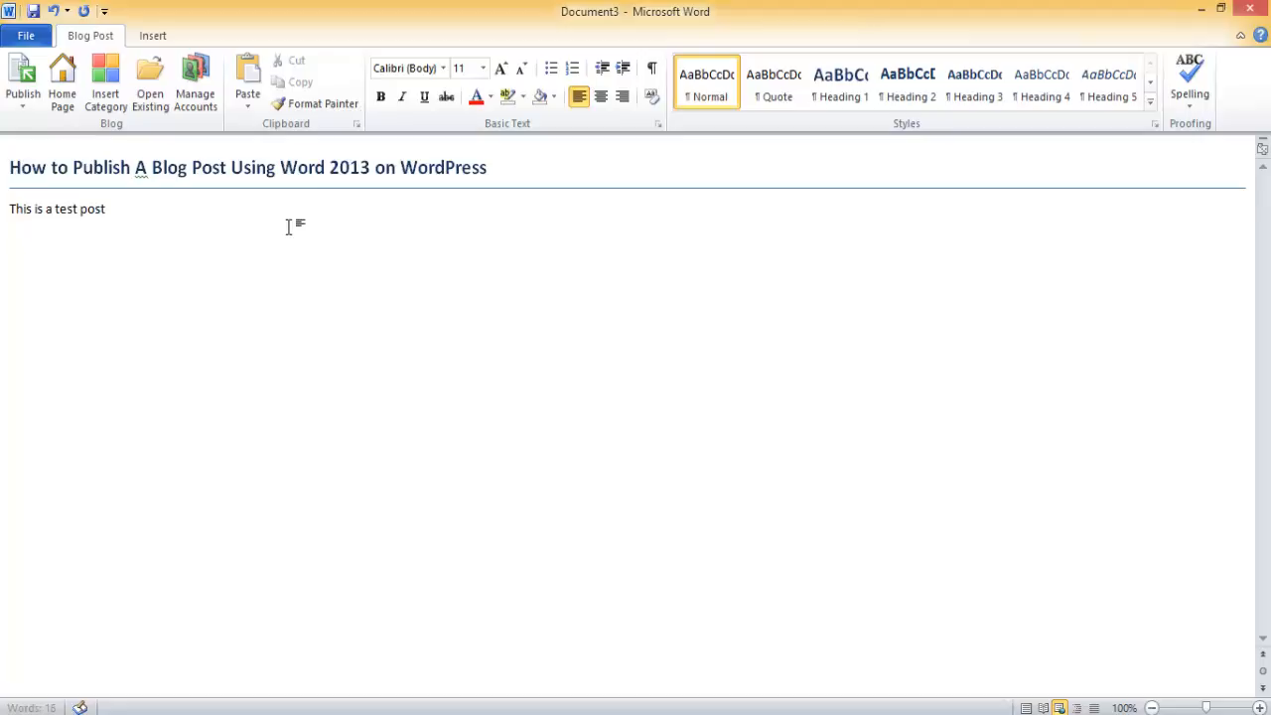
{"action": "type", "text": "!"}
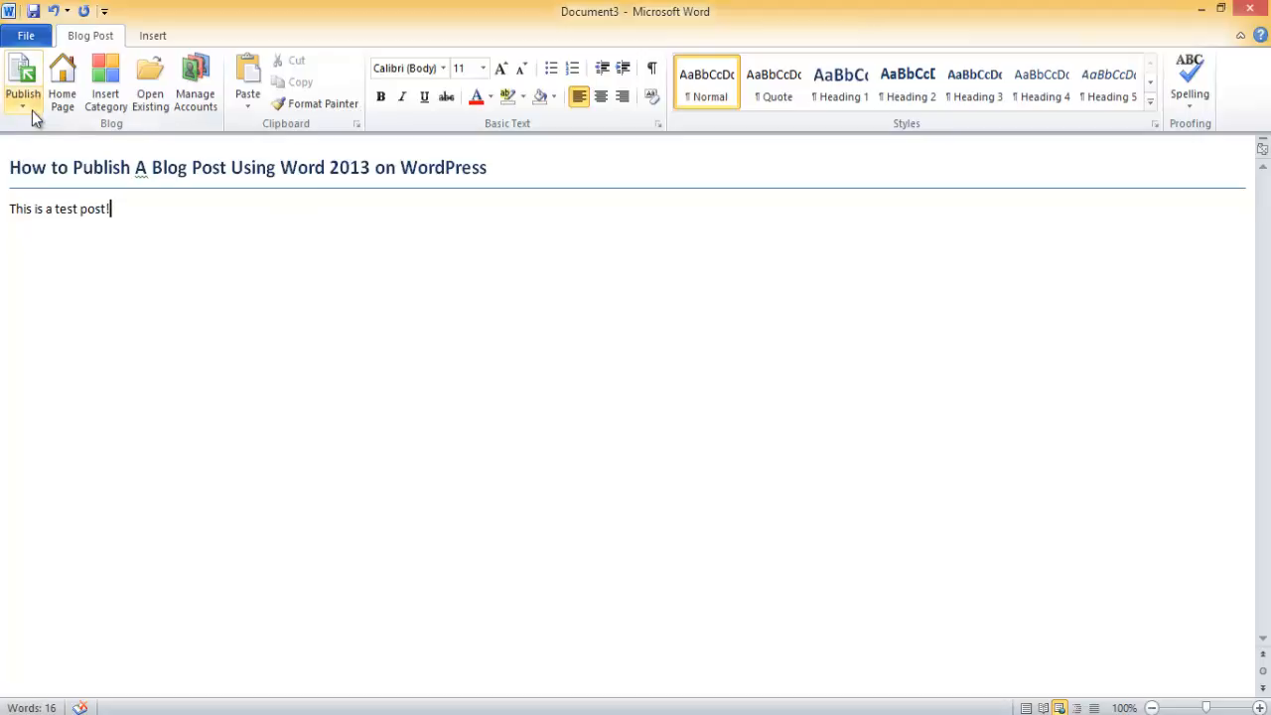
{"action": "left_click", "coordinate": [22, 83]}
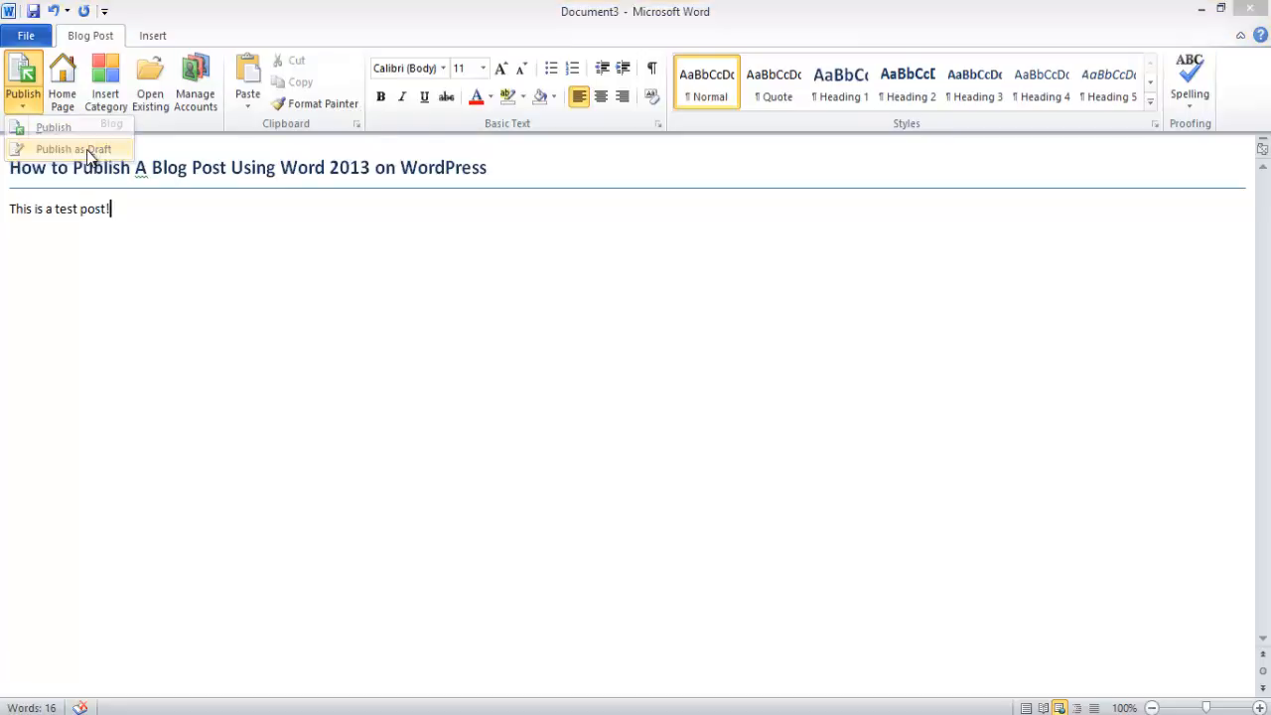
- Publish as Draft, signing in as mohkim with the password in the Connect dialog
{"action": "left_click", "coordinate": [72, 149]}
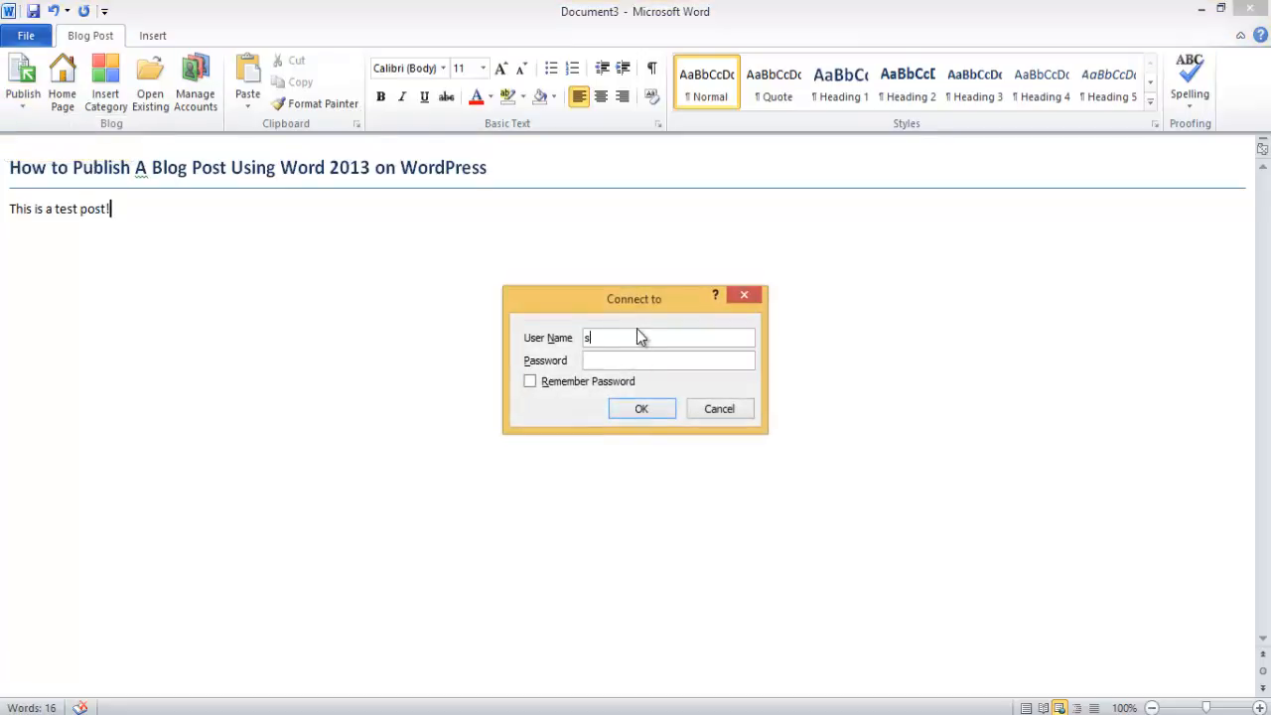
{"action": "type", "text": "mohkim"}
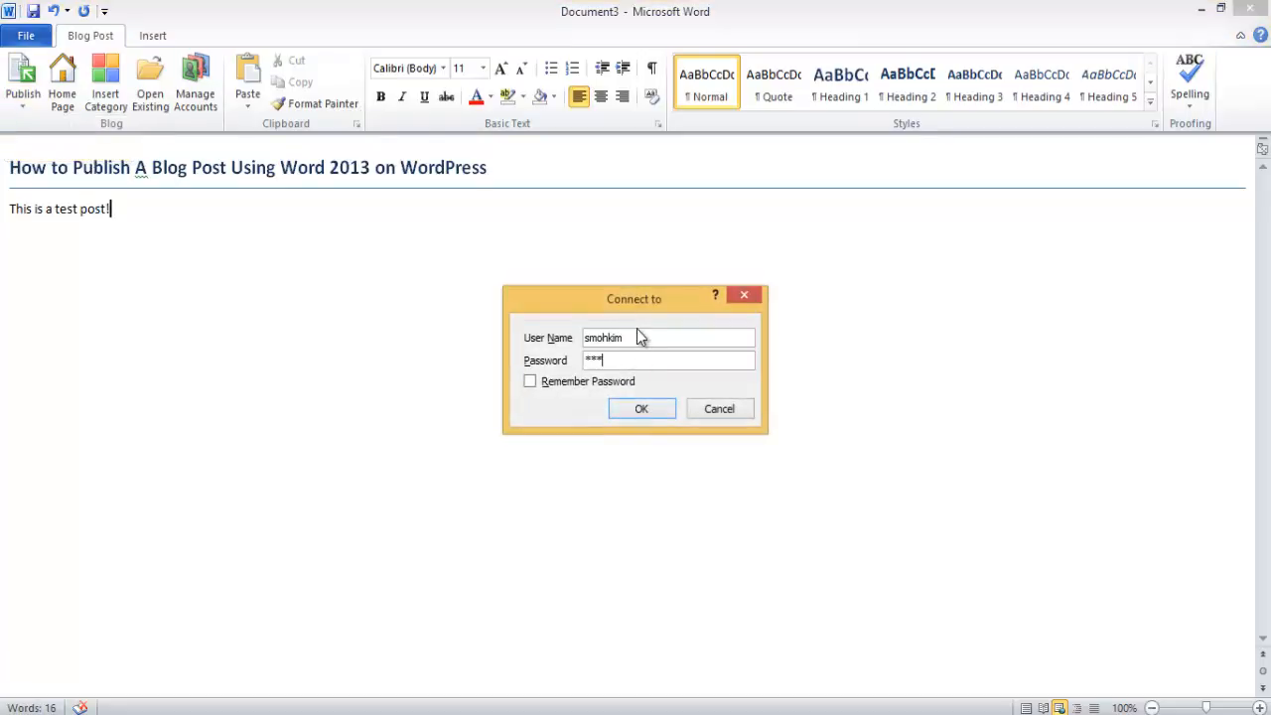
{"action": "type", "text": "******"}
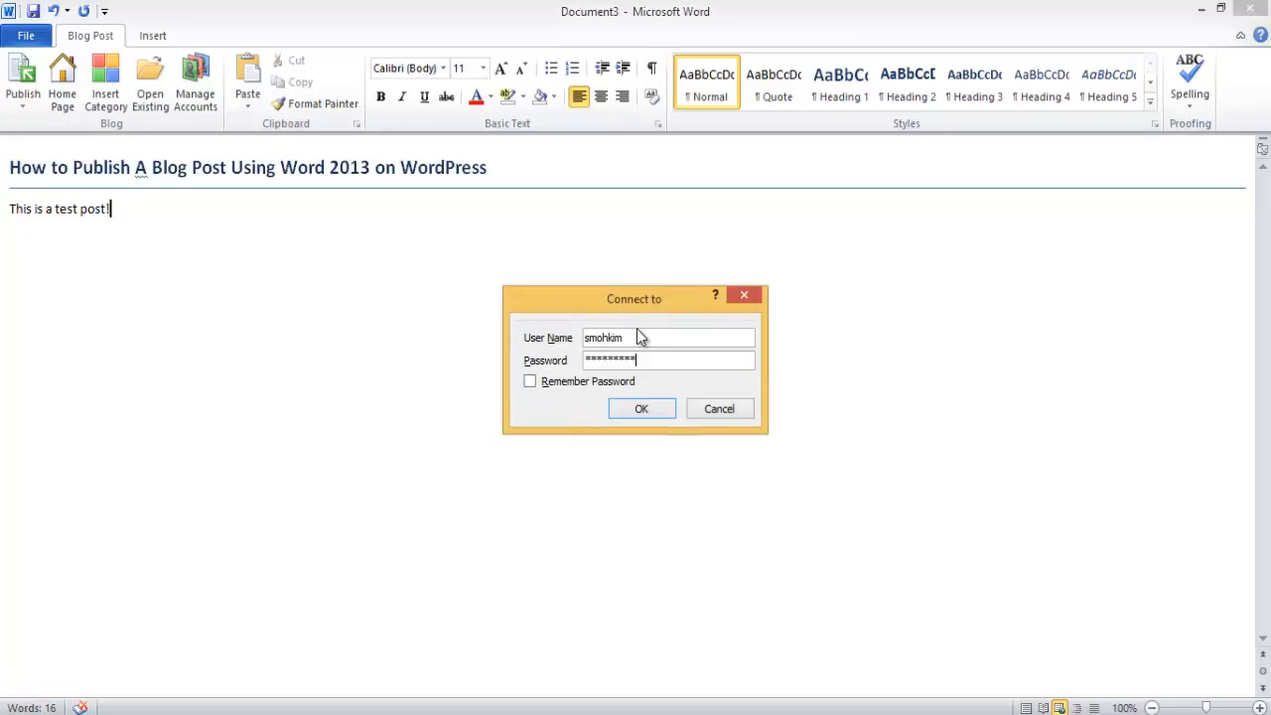
{"action": "left_click", "coordinate": [639, 409]}
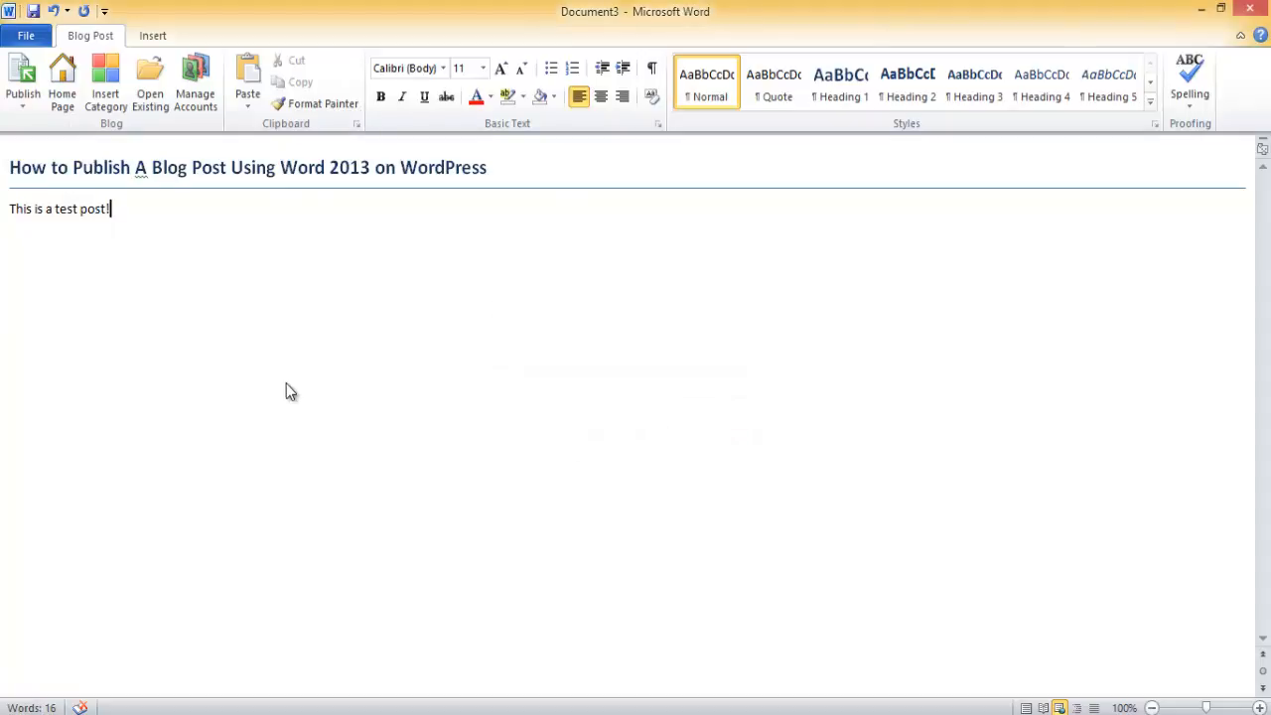
{"action": "left_click", "coordinate": [22, 80]}
{"action": "type", "text": "blog"}
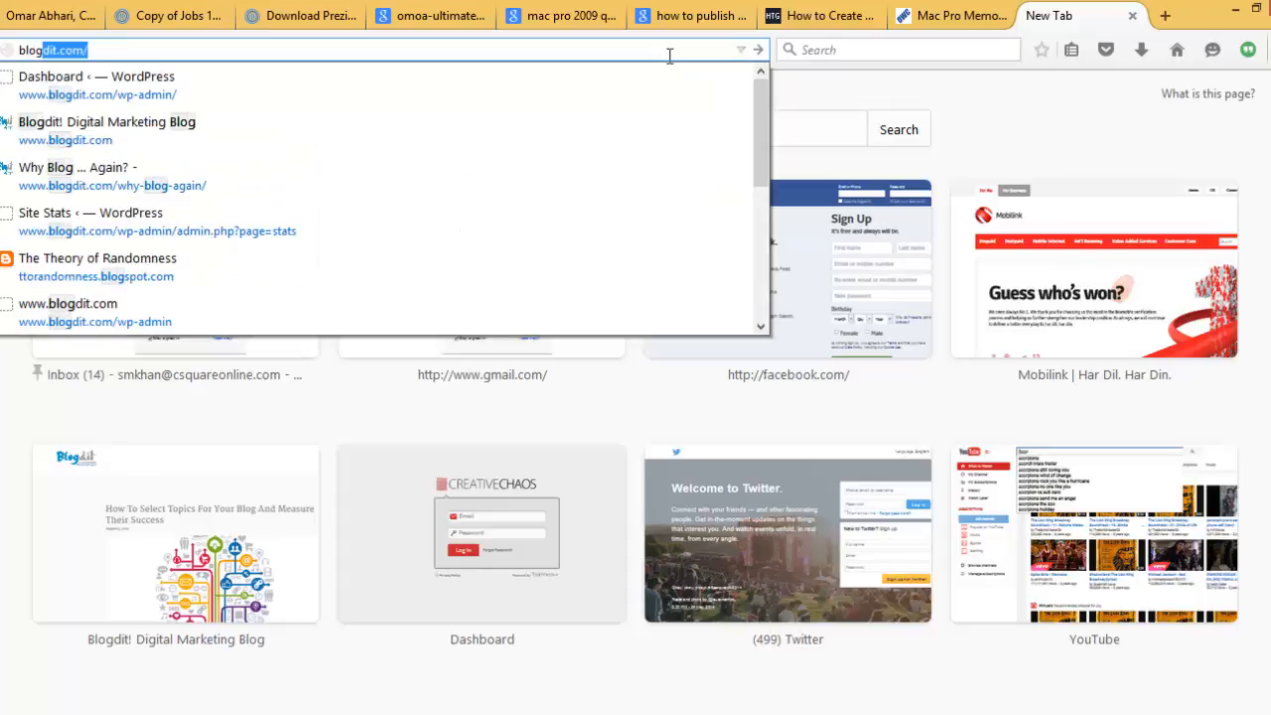
- Go to the blogdit.com wp-admin URL and log in to reach the Dashboard
{"action": "left_click", "coordinate": [96, 86]}
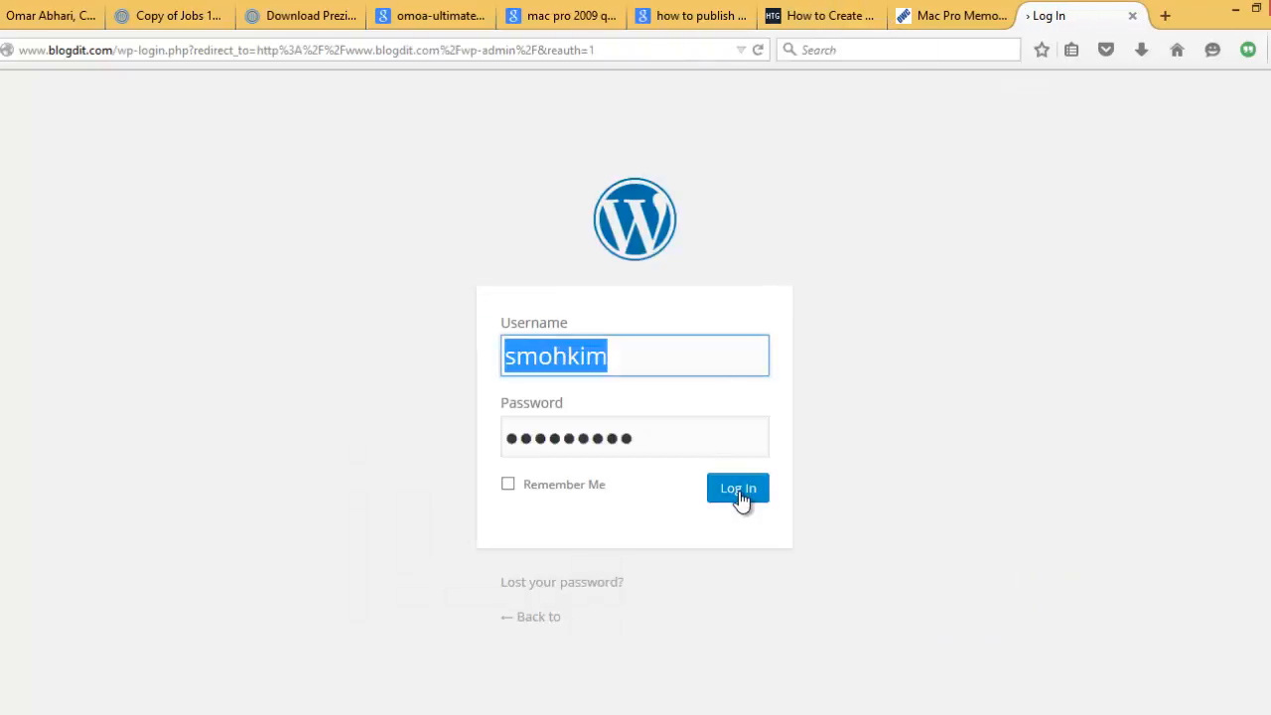
{"action": "left_click", "coordinate": [739, 488]}
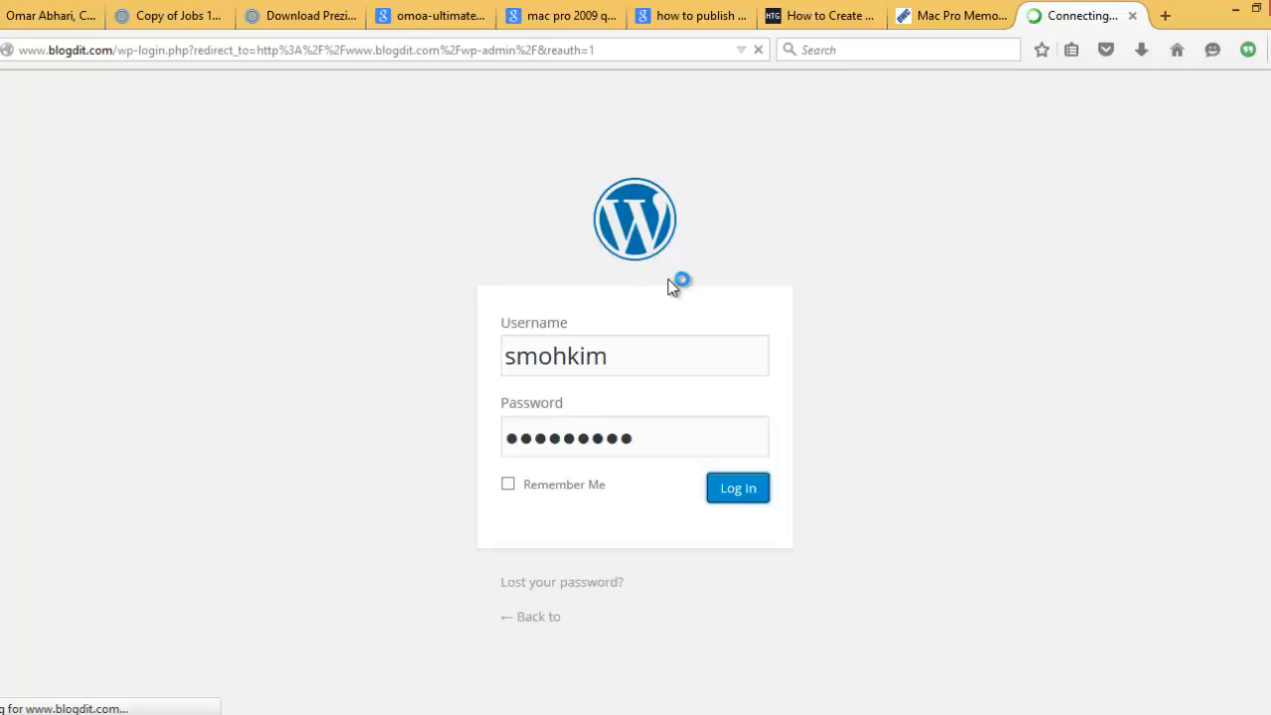
{"action": "left_click", "coordinate": [738, 489]}
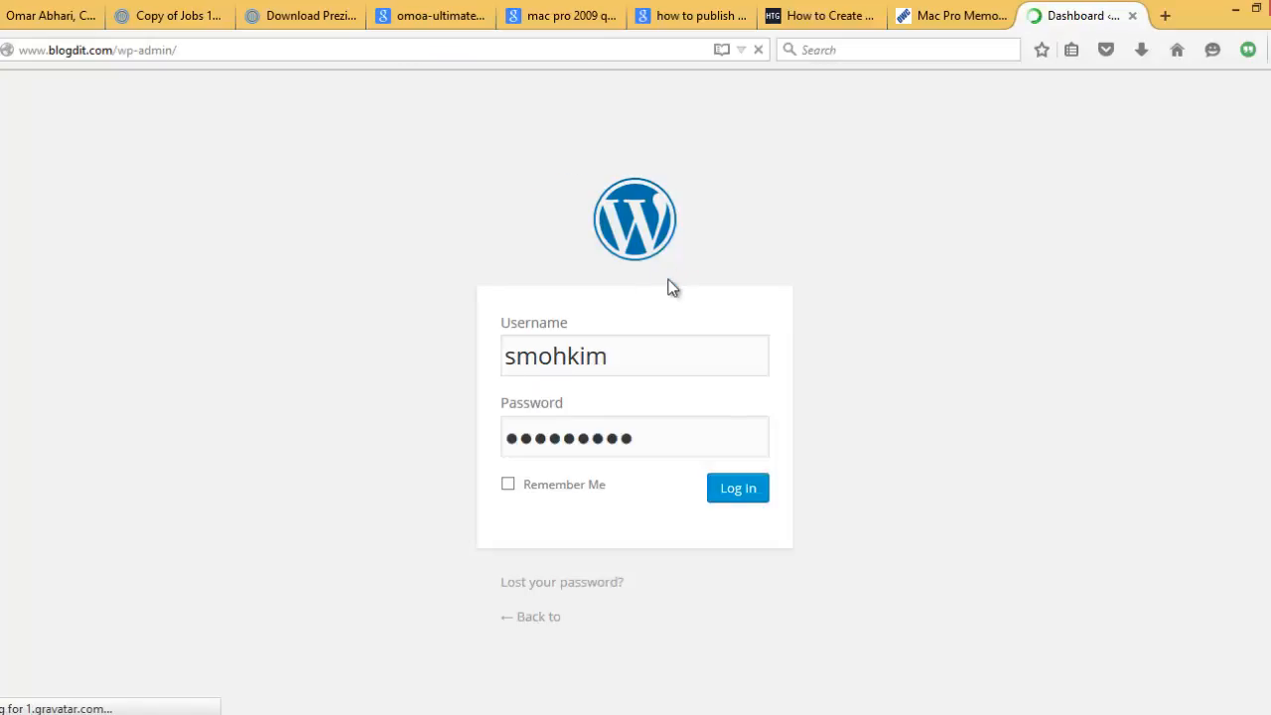
{"action": "left_click", "coordinate": [737, 488]}
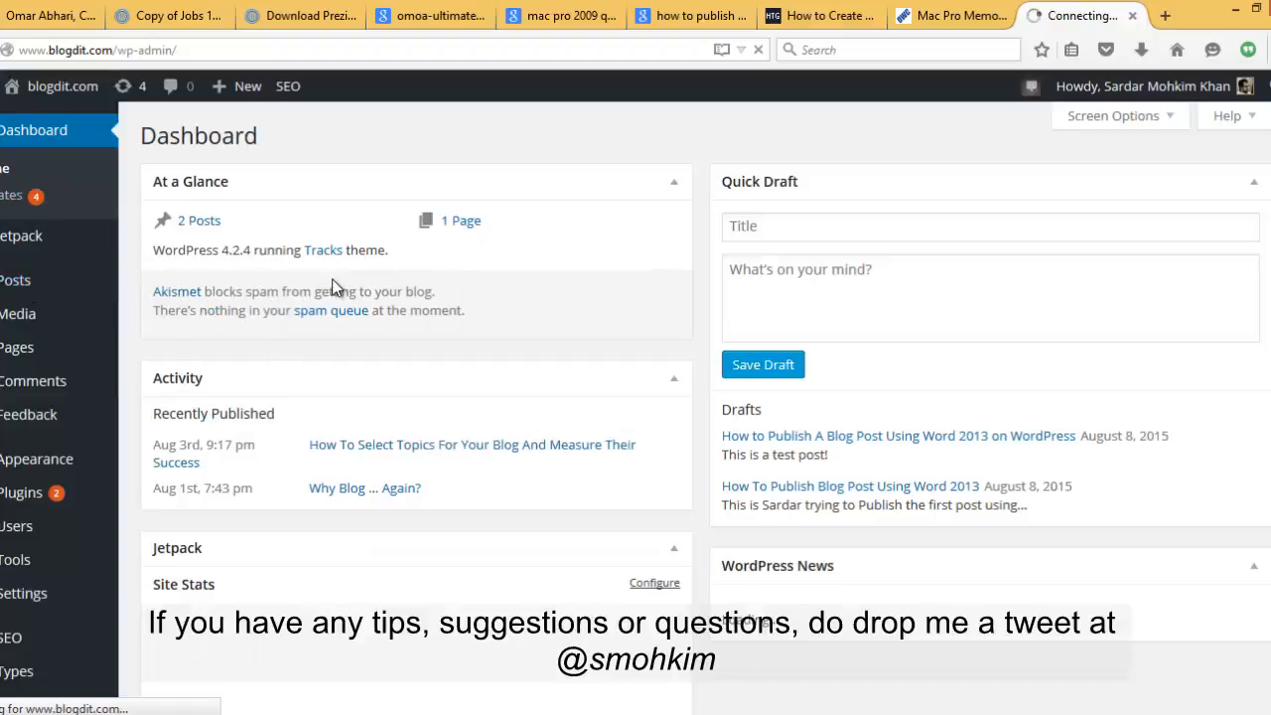
{"action": "mouse_move", "coordinate": [487, 389]}
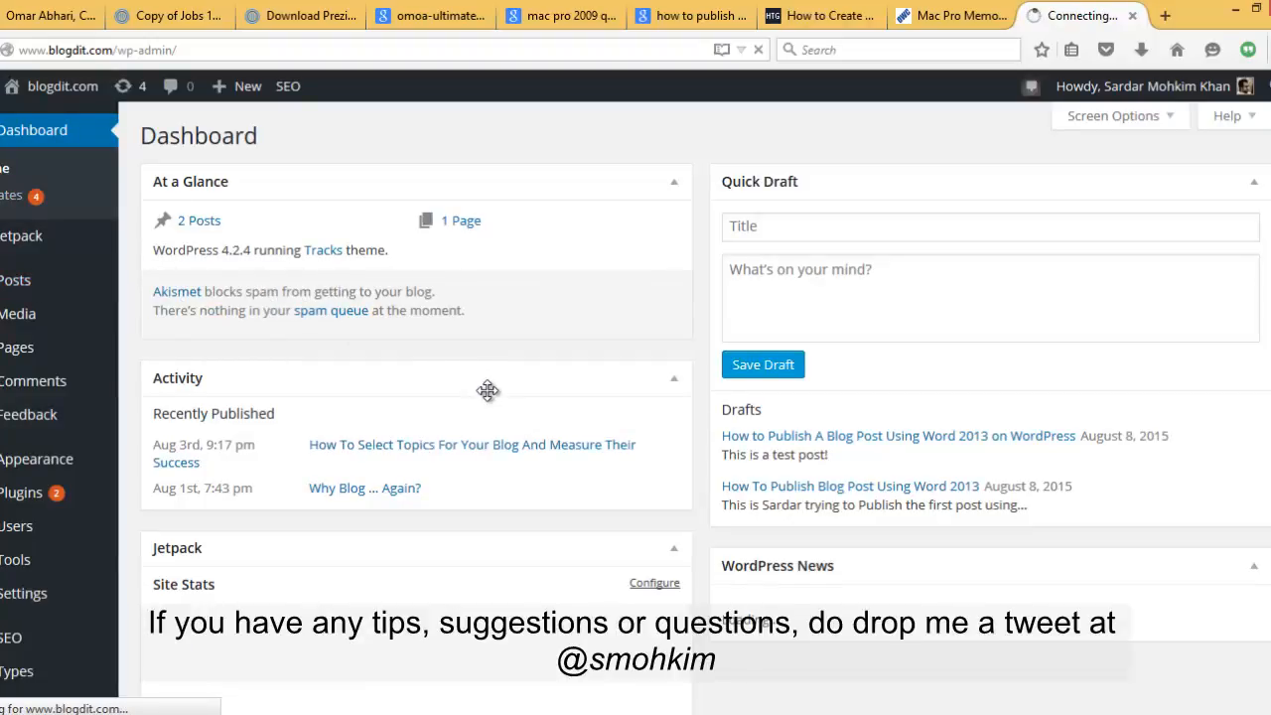
- Show All Posts from the sidebar, where the Word-published post appears as a draft
{"action": "left_click", "coordinate": [16, 278]}
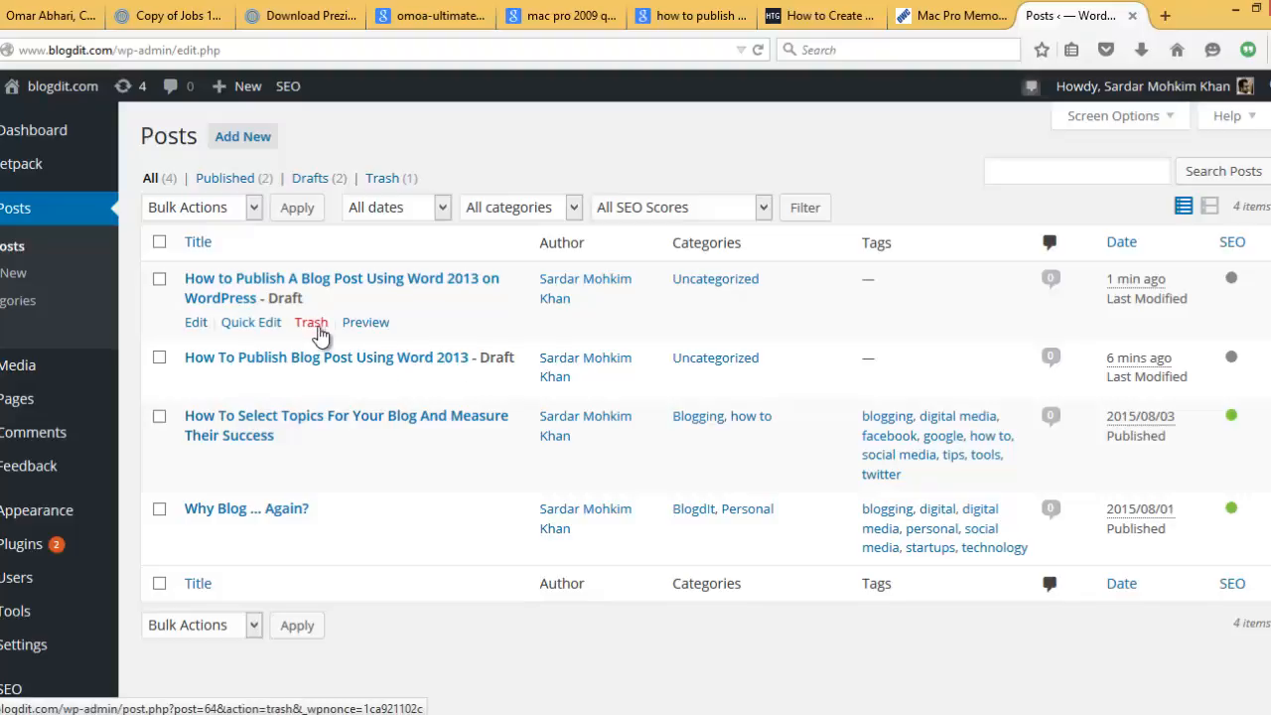
{"action": "left_click", "coordinate": [310, 322]}
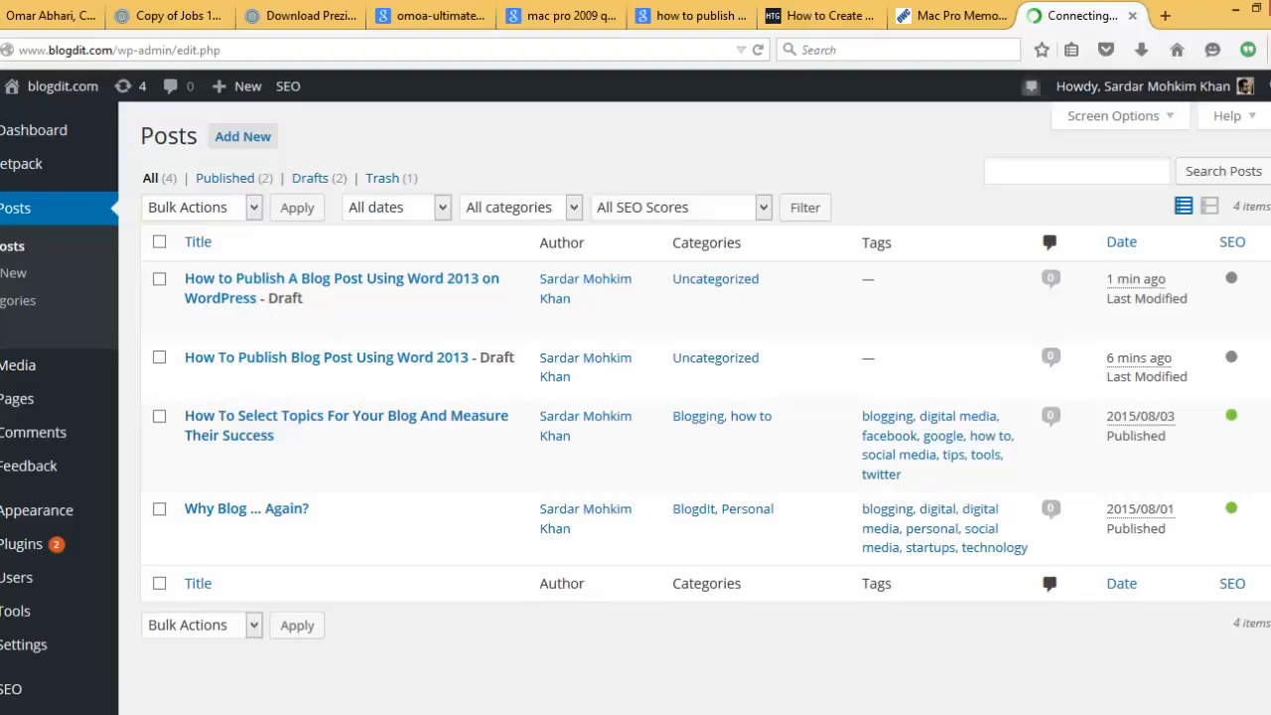